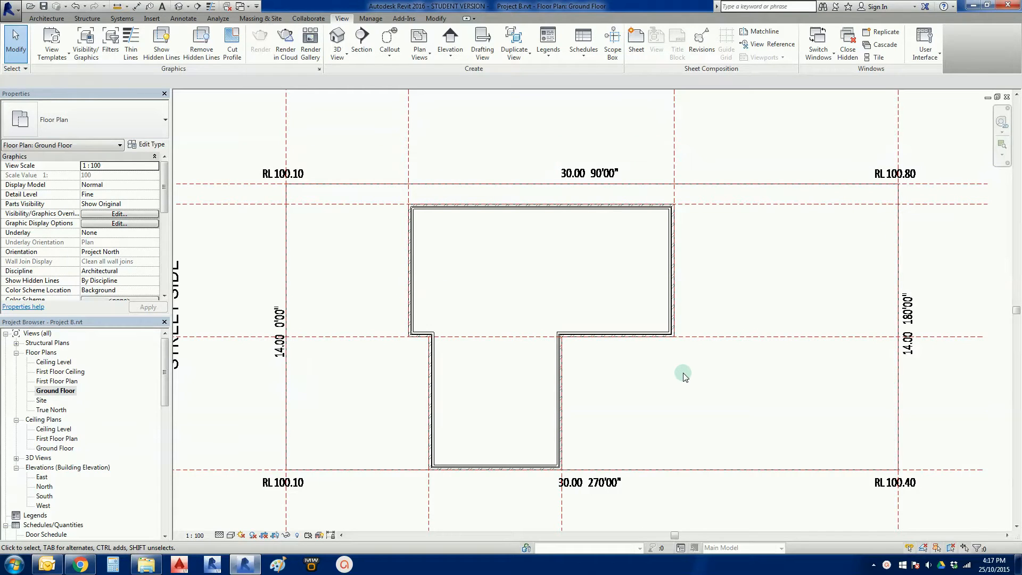
mouse_move(686, 385)
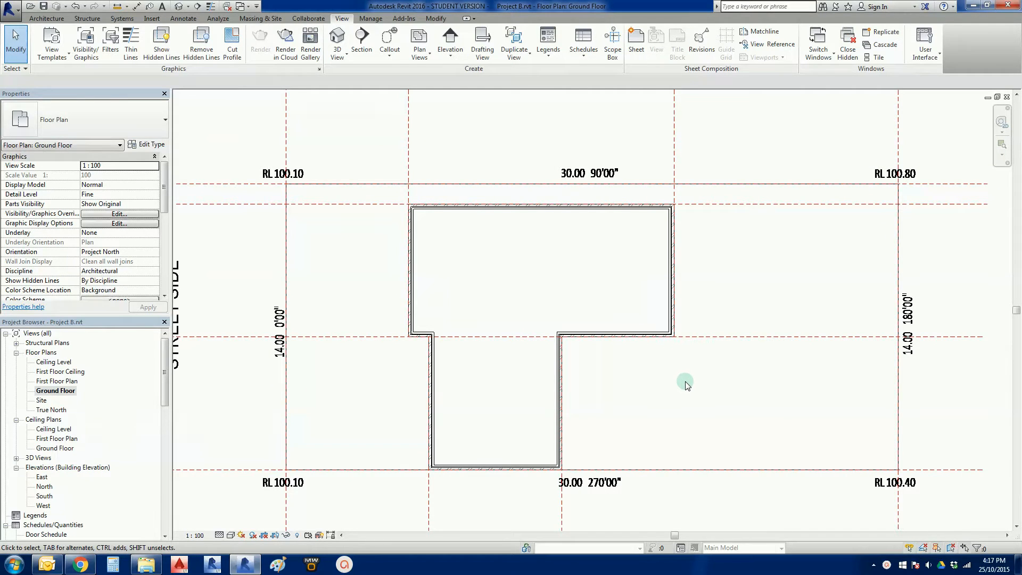
mouse_move(680, 381)
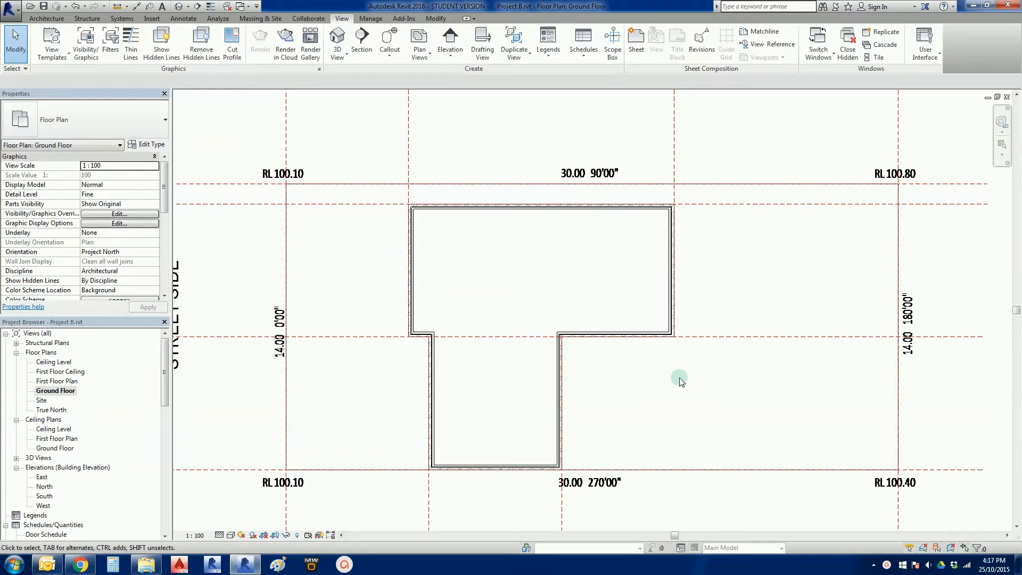
mouse_move(662, 378)
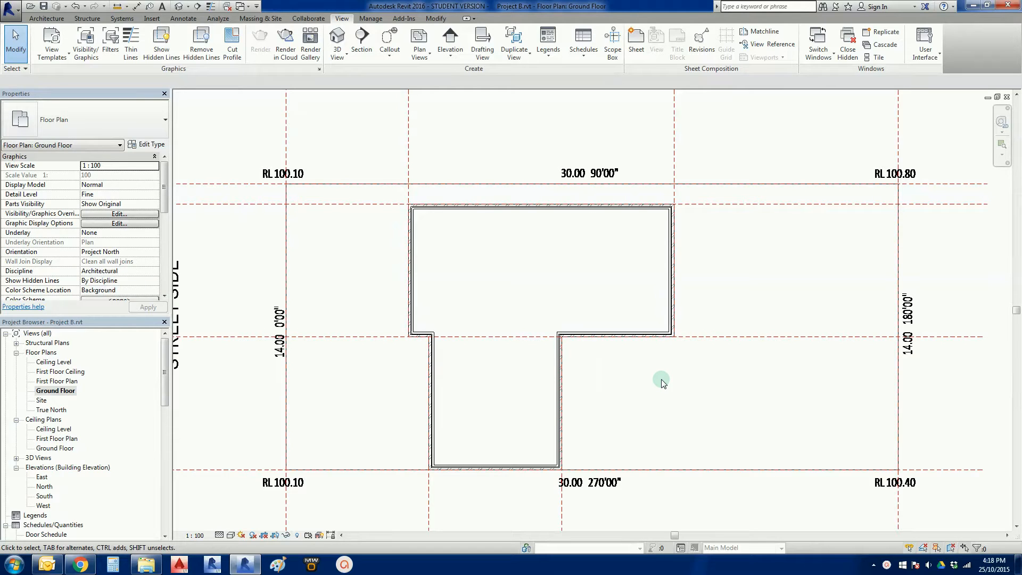
mouse_move(662, 390)
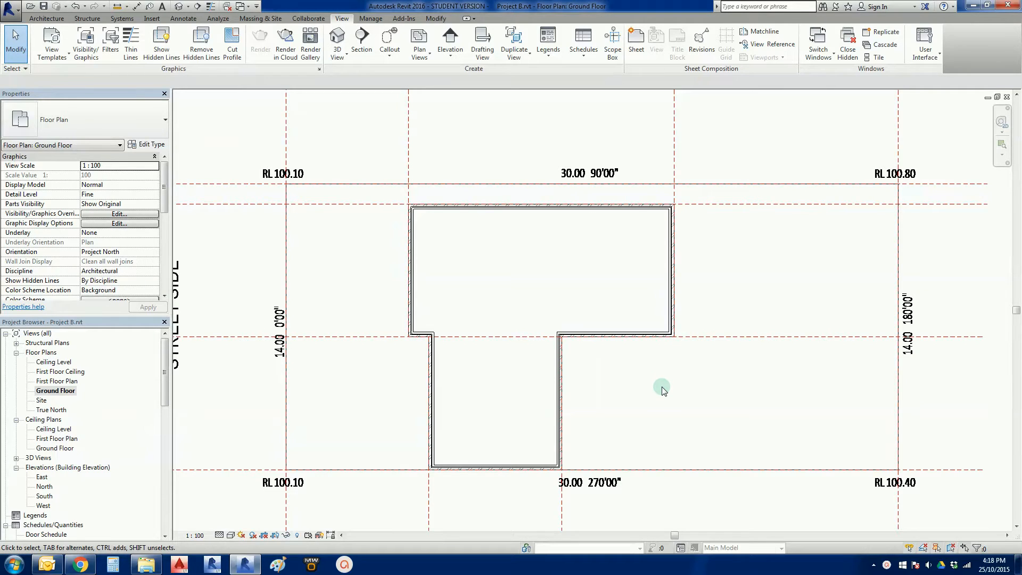
mouse_move(662, 390)
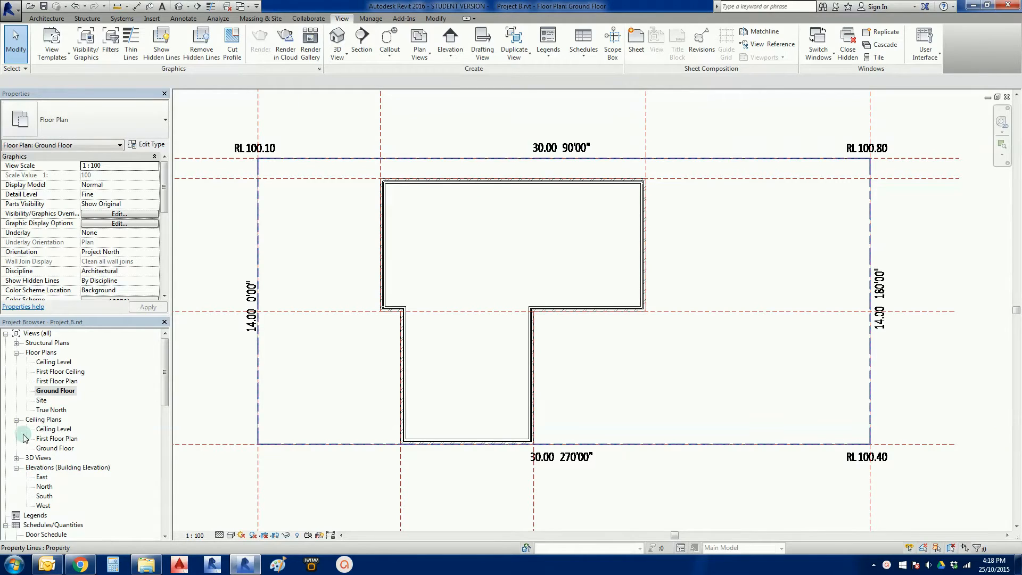
Step: Glance at the East elevation, then return to the Ground Floor plan fitted fully in view
double_click(43, 477)
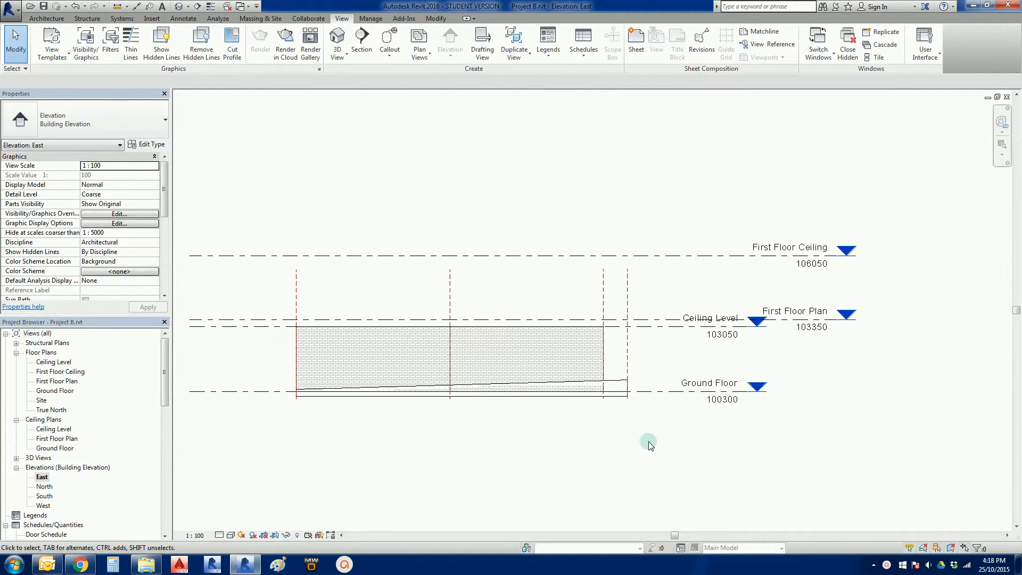
double_click(55, 389)
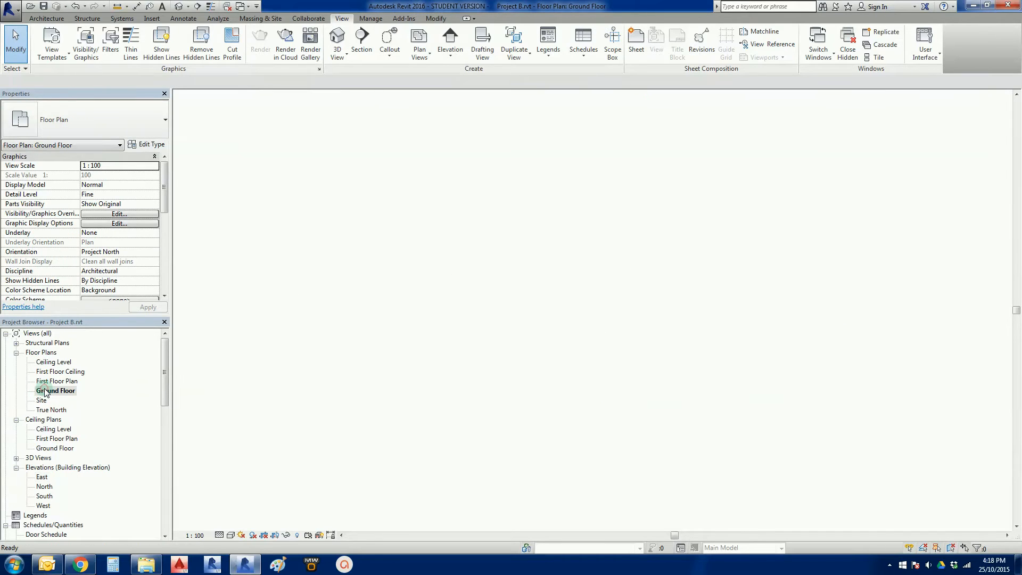
double_click(56, 389)
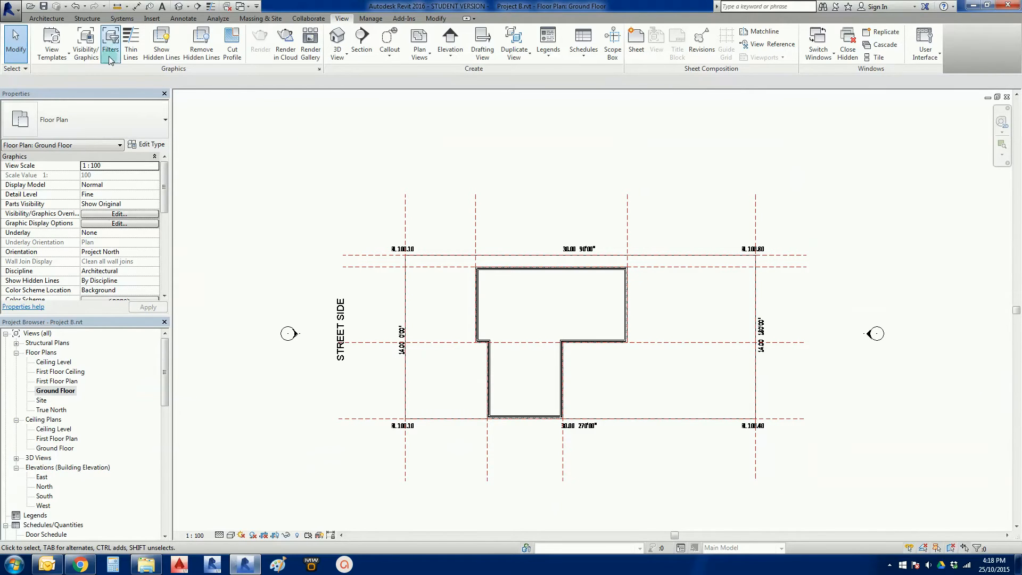
mouse_move(326, 122)
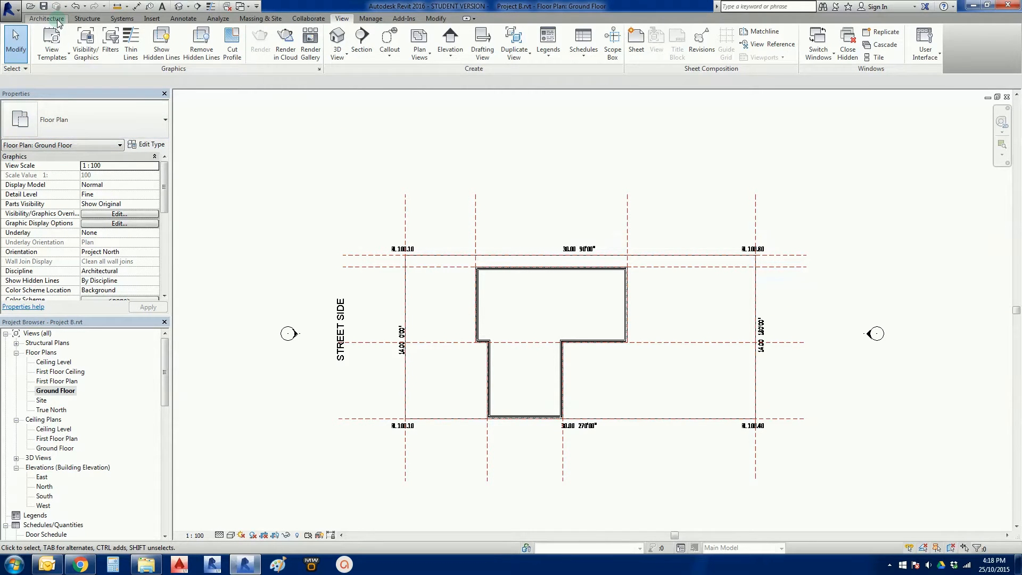
Step: Bring up the stair creation choices from the Architecture tools
left_click(46, 18)
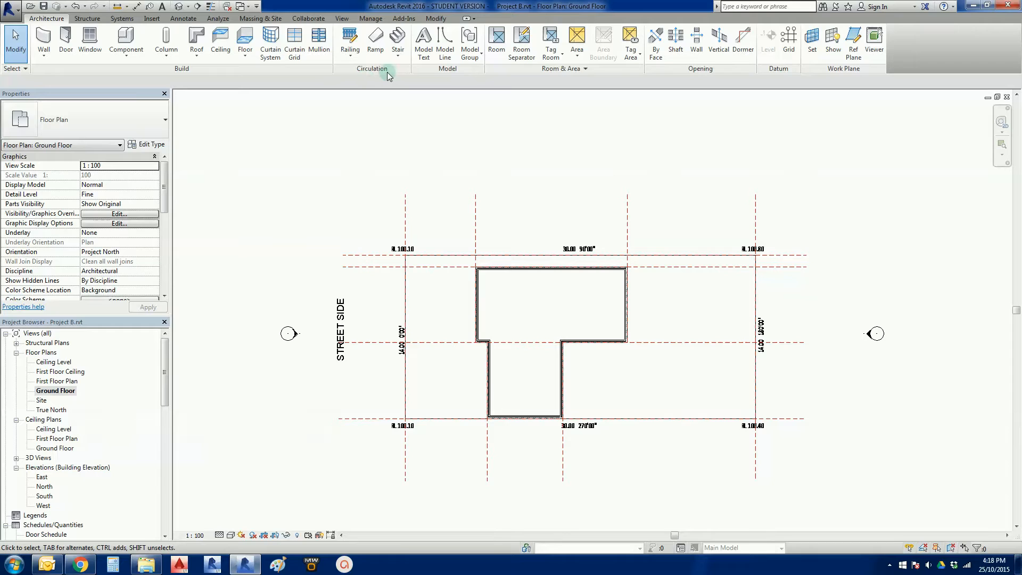
mouse_move(397, 40)
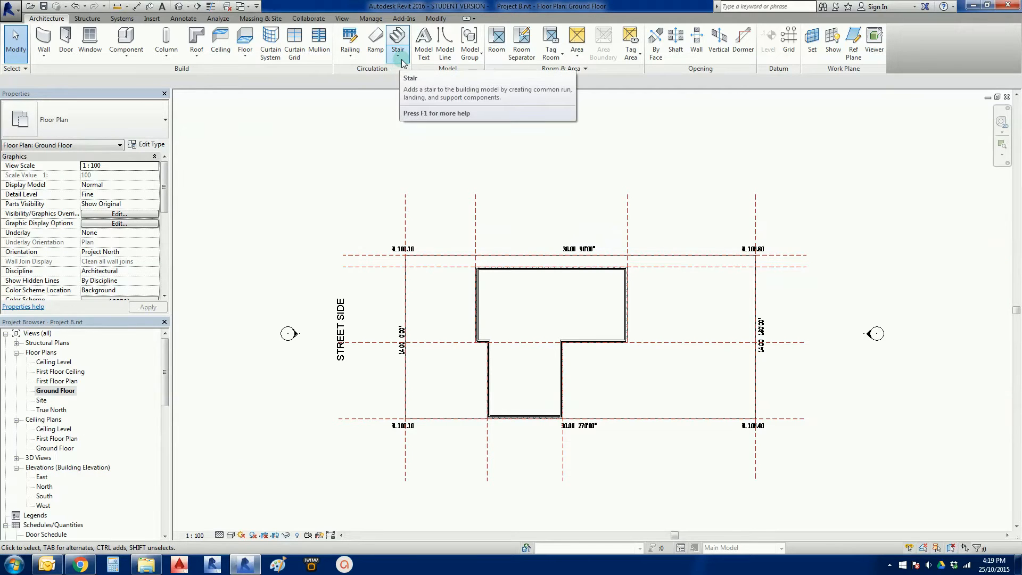
left_click(398, 44)
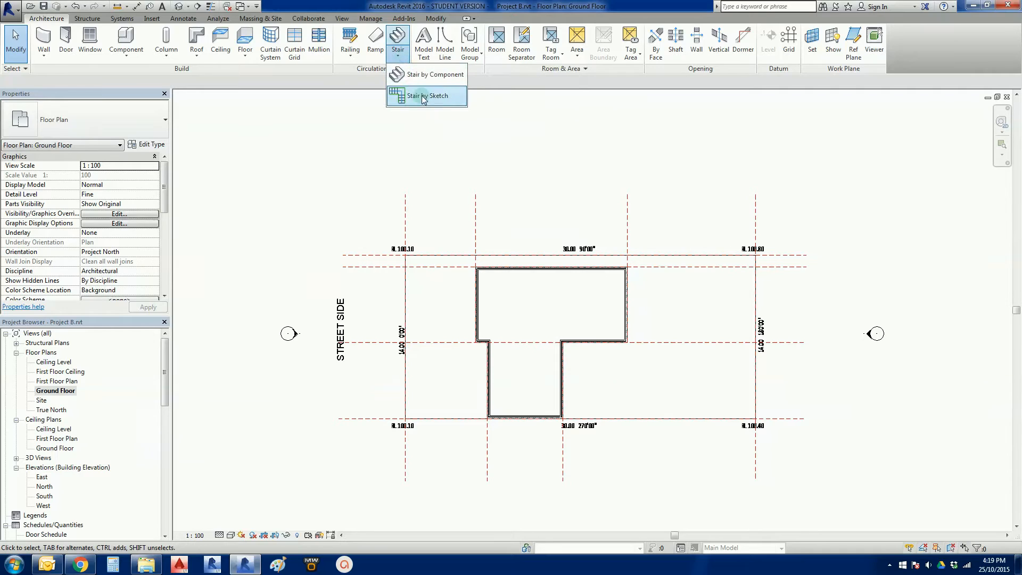
mouse_move(432, 75)
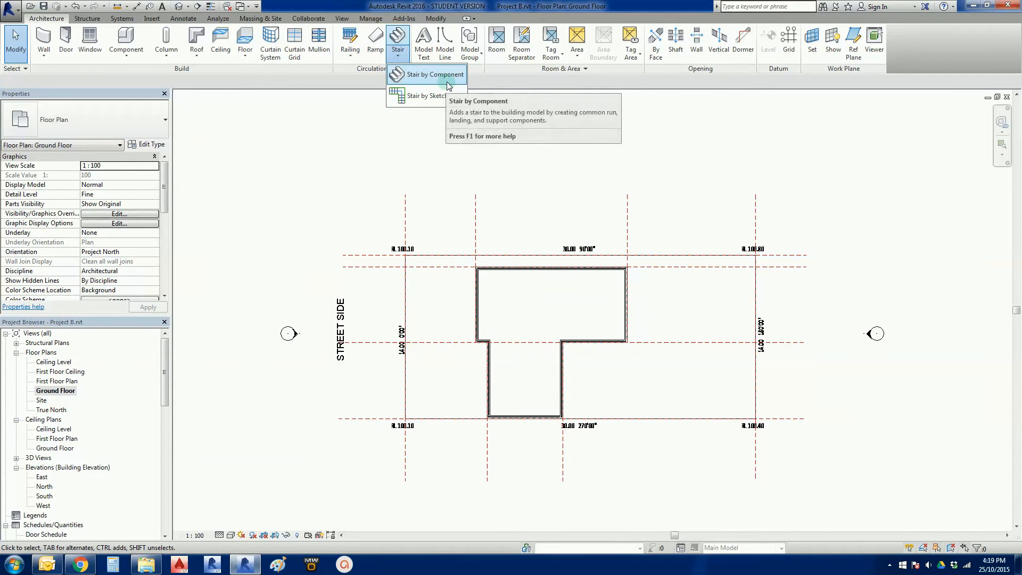
mouse_move(426, 96)
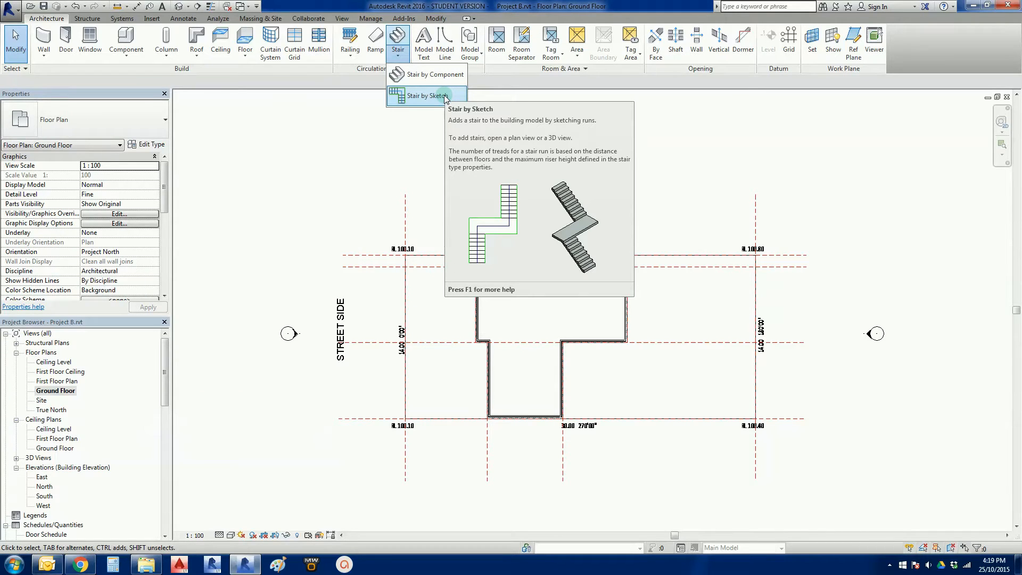
mouse_move(438, 112)
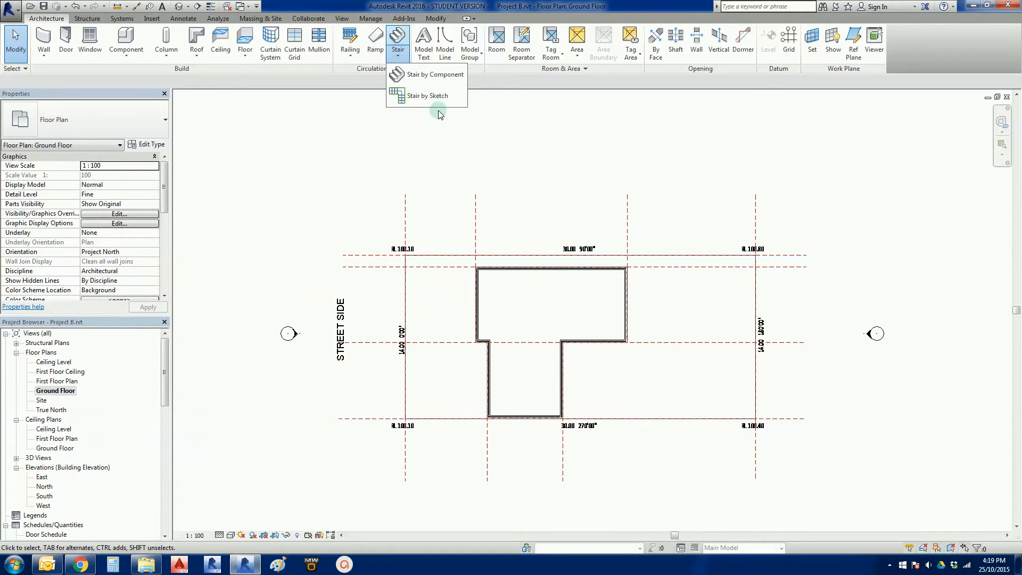
mouse_move(427, 96)
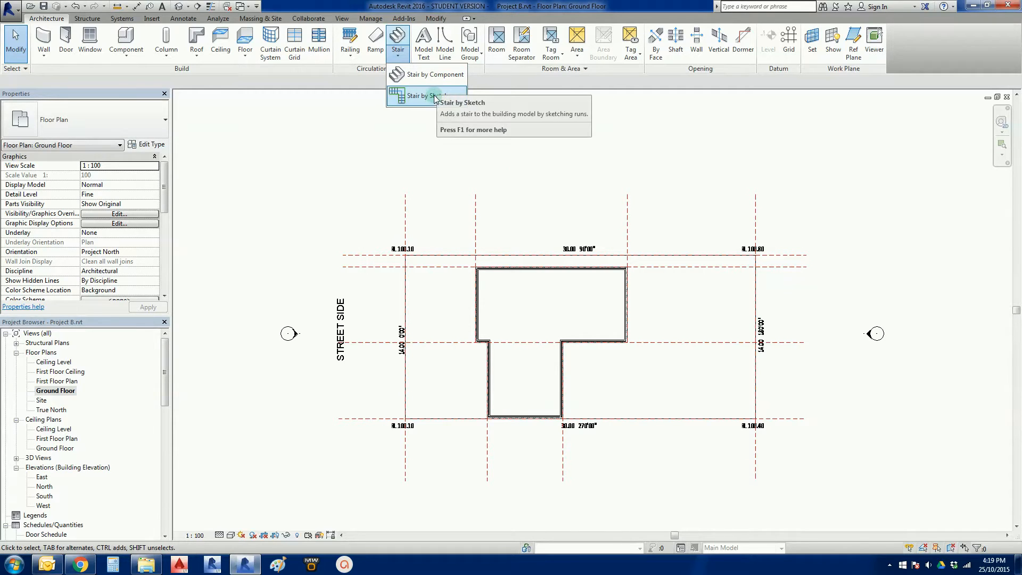
mouse_move(429, 102)
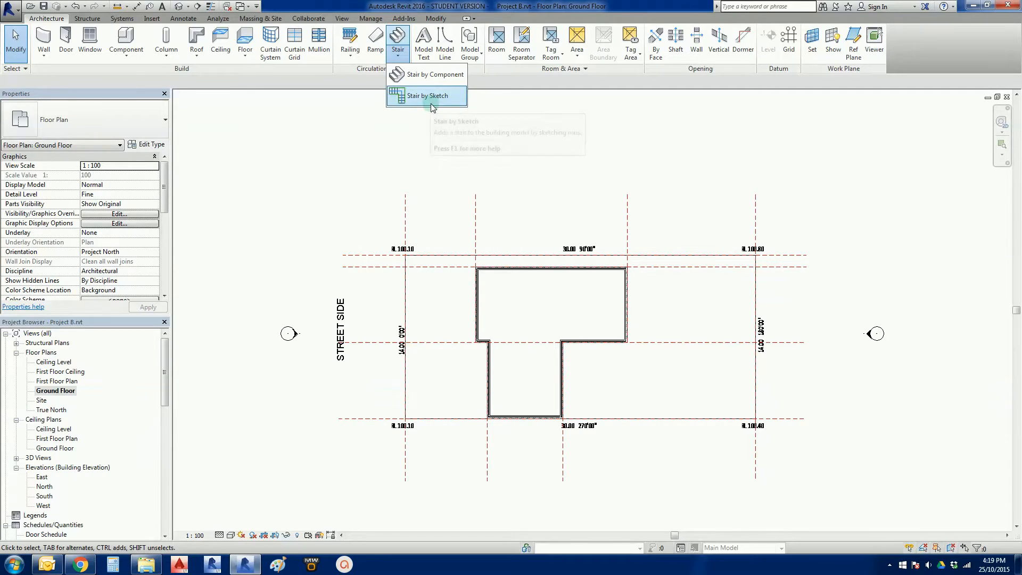
mouse_move(433, 98)
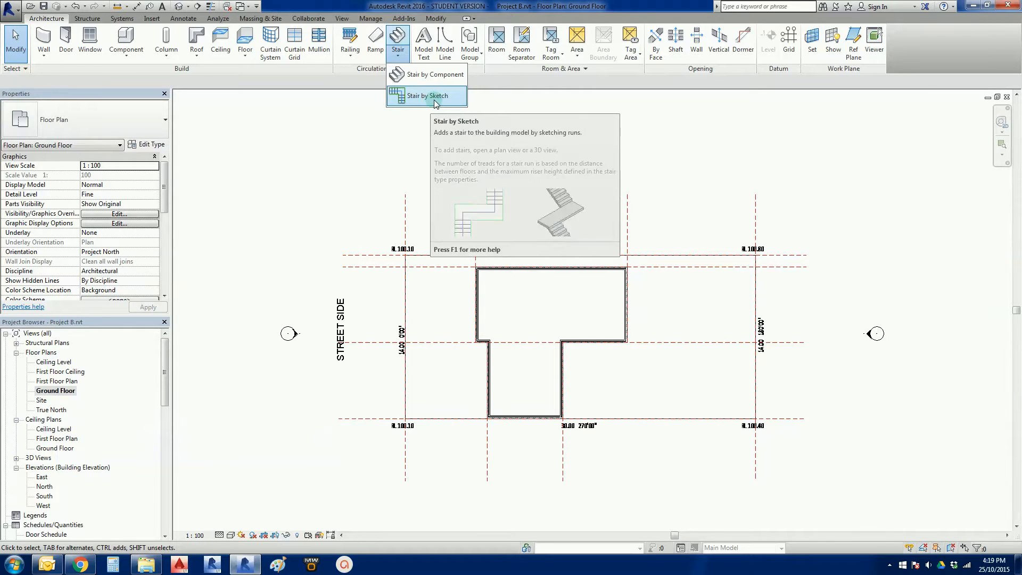
Step: Start a Stair by Sketch, saving the project at the reminder, and review its constraints in Properties
left_click(427, 96)
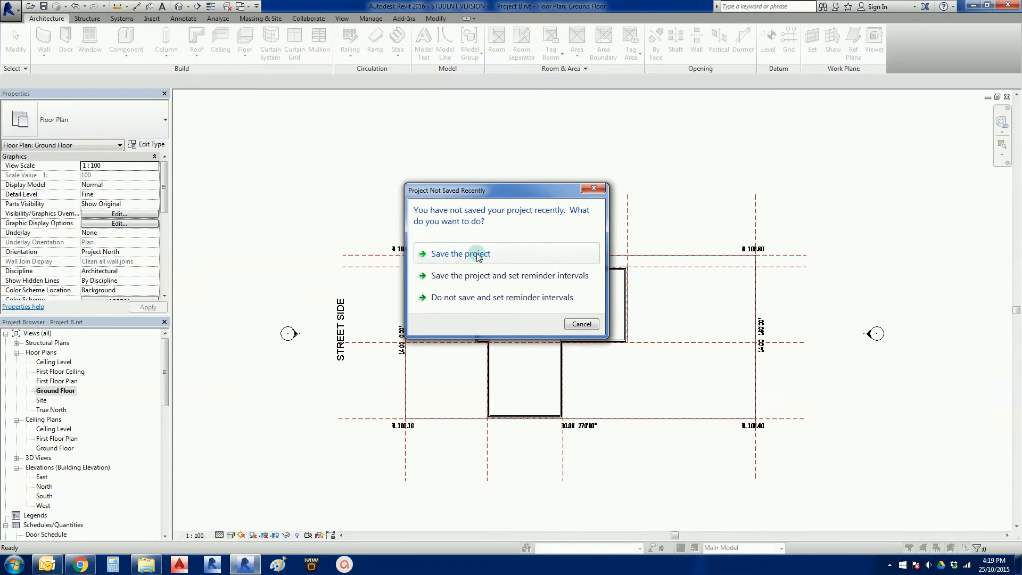
left_click(460, 253)
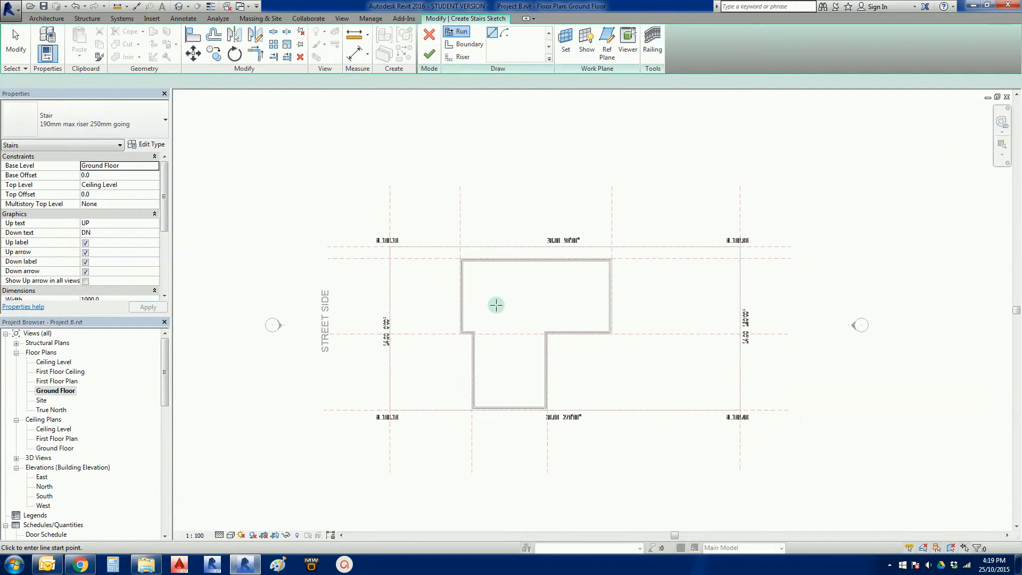
mouse_move(507, 103)
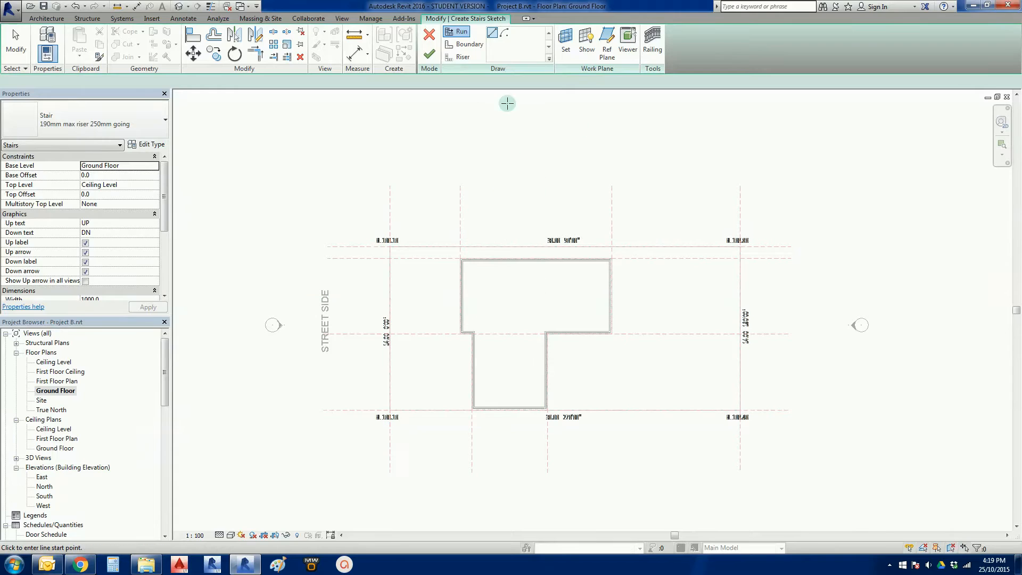
mouse_move(292, 175)
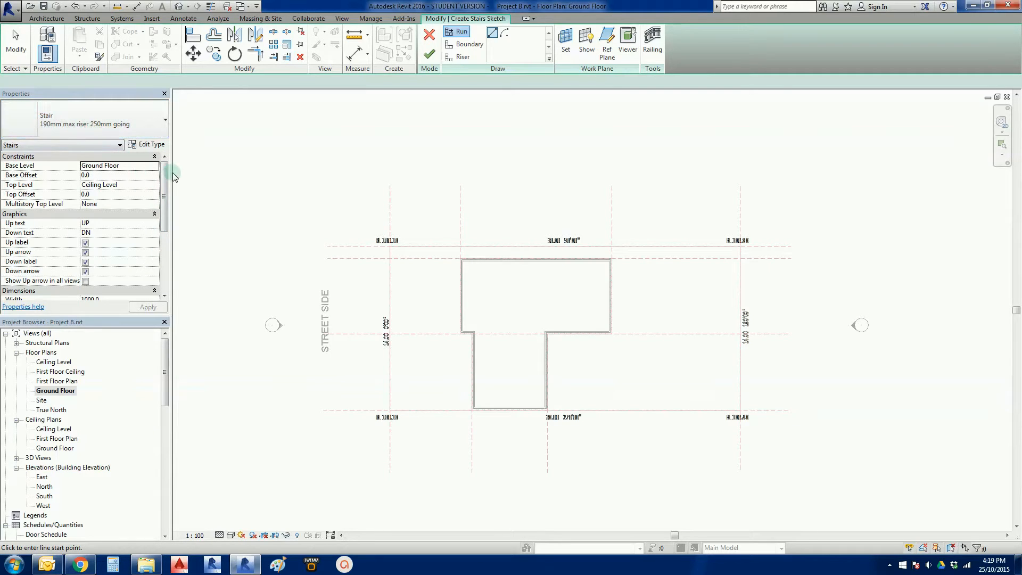
scroll("down", 3)
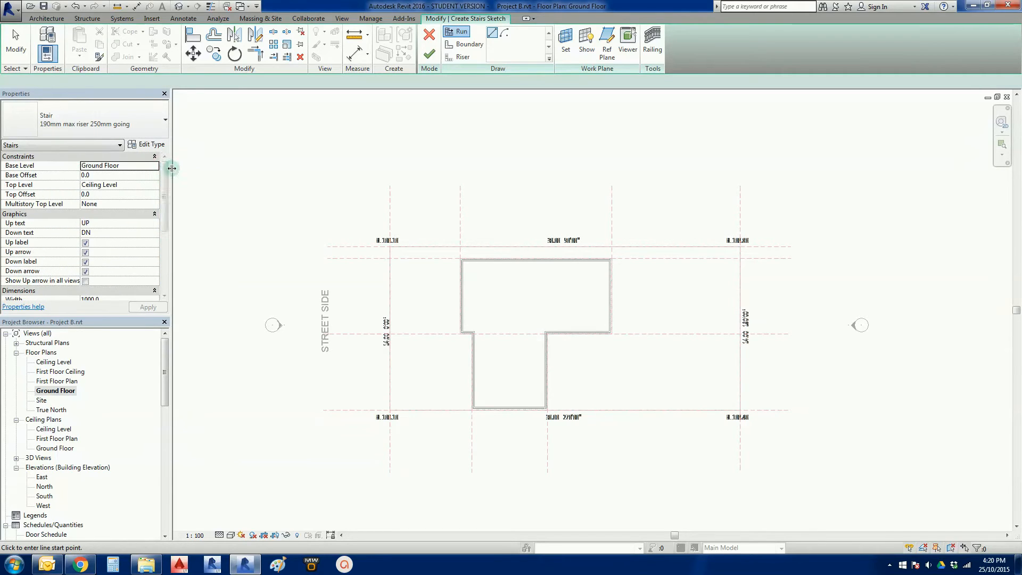
scroll("down", 3)
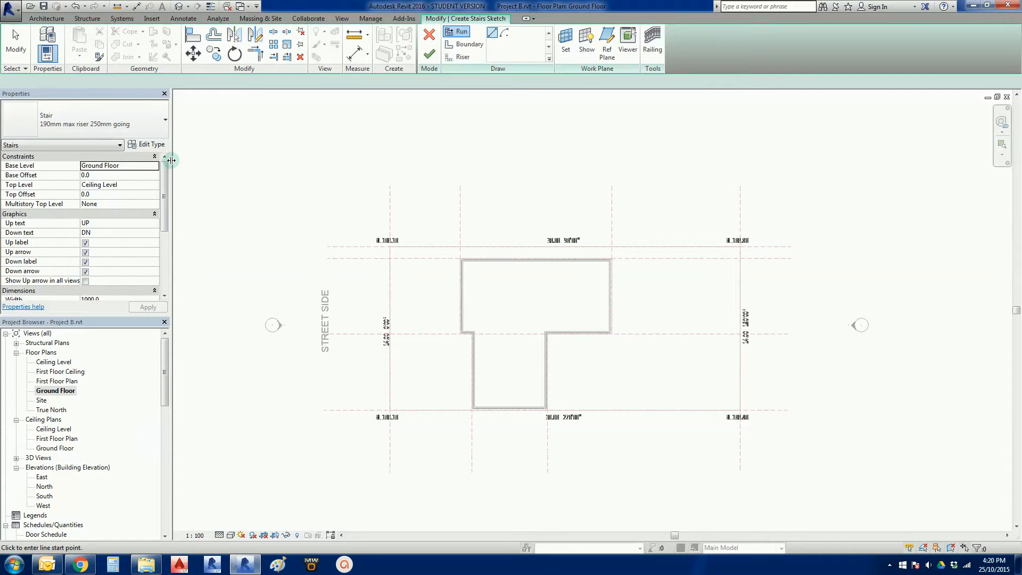
left_click(150, 144)
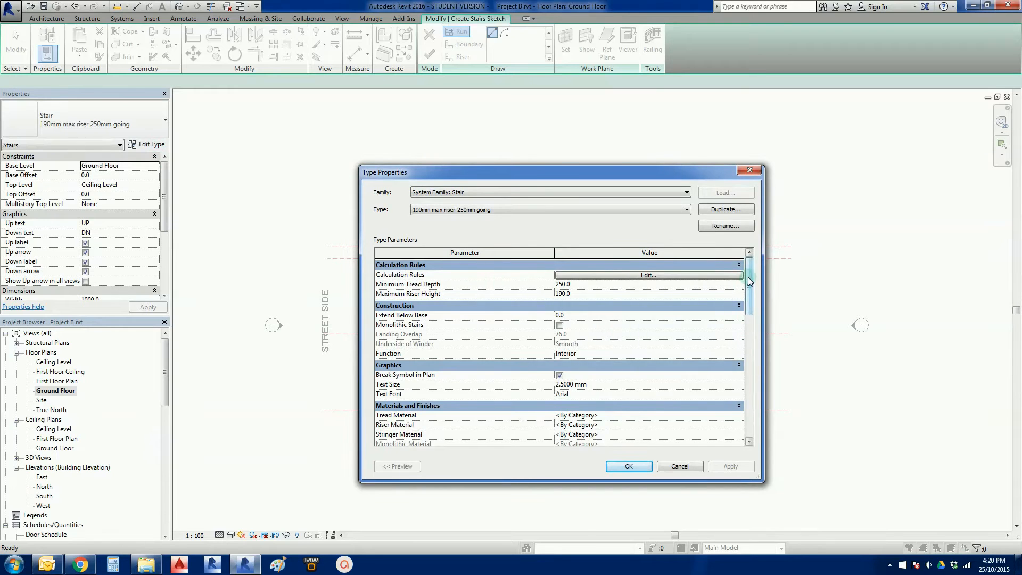
scroll("down", 3)
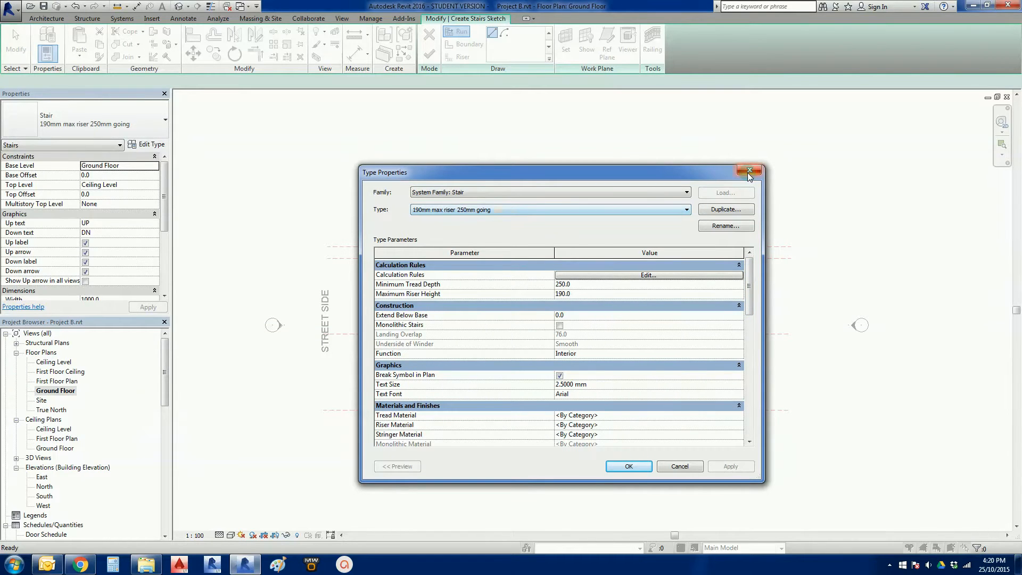
left_click(750, 171)
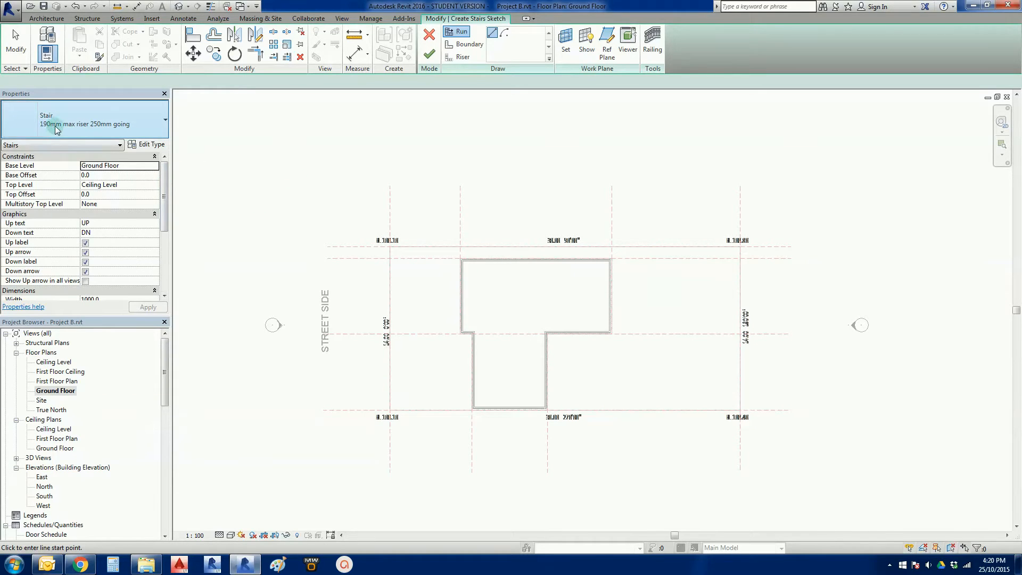
Step: Change the stair's Top Level from Ceiling Level to First Floor Plan
scroll("down", 3)
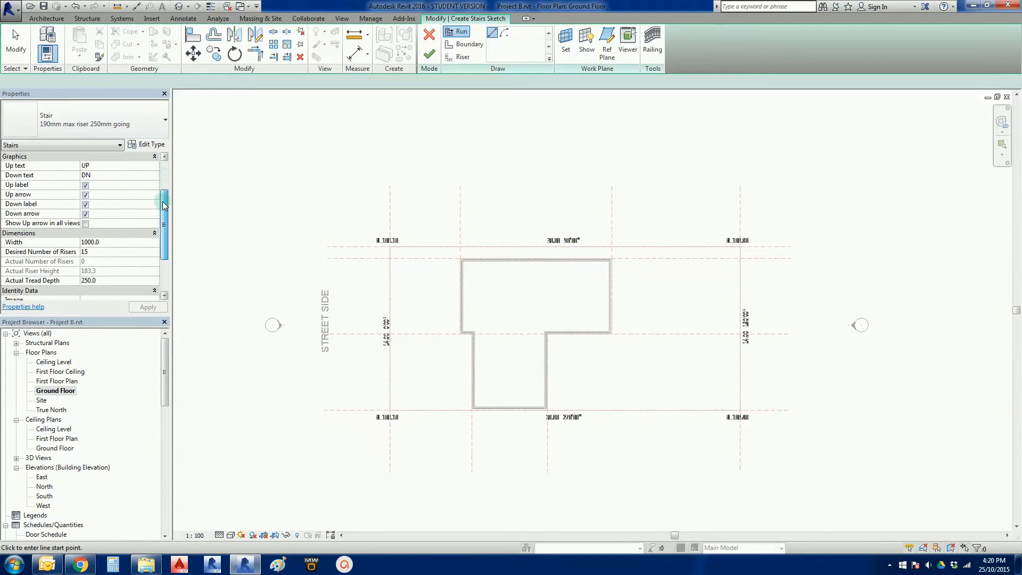
scroll("down", 3)
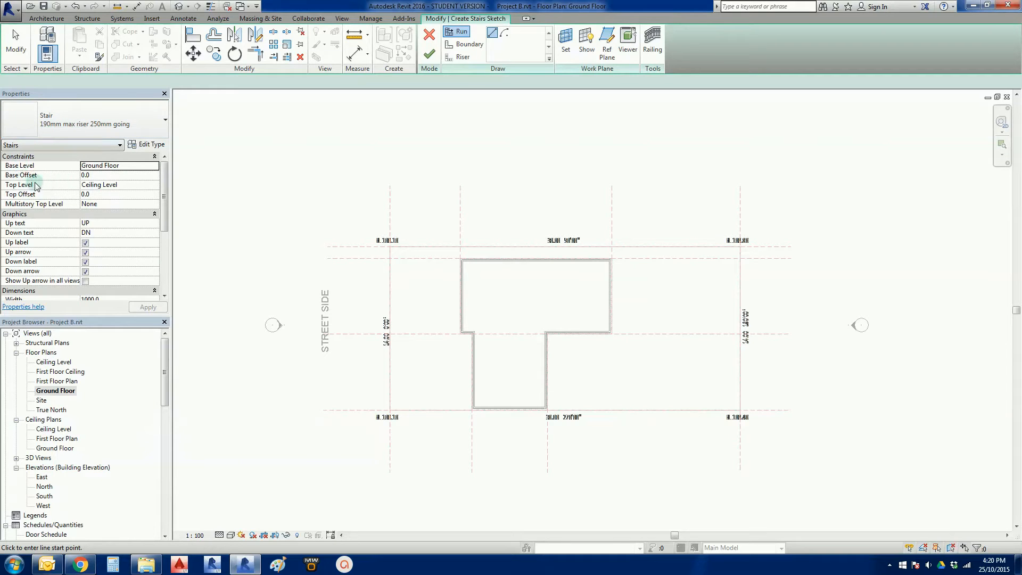
mouse_move(20, 168)
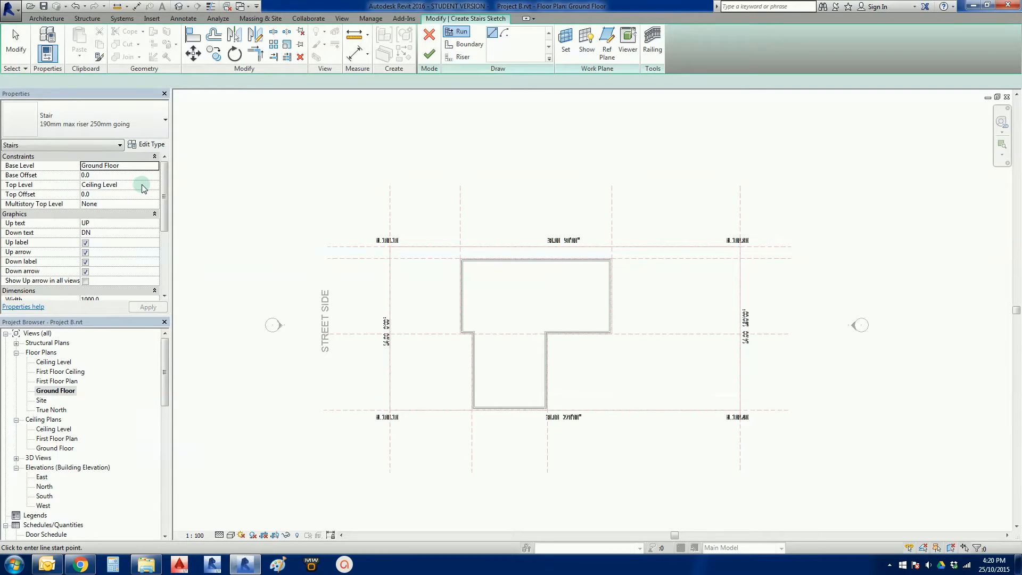
left_click(155, 188)
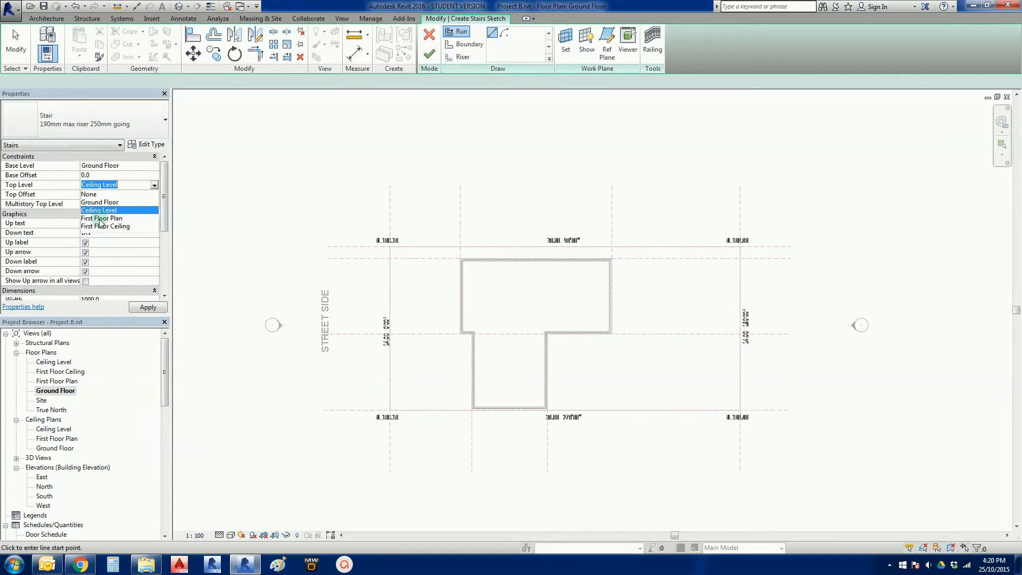
left_click(102, 217)
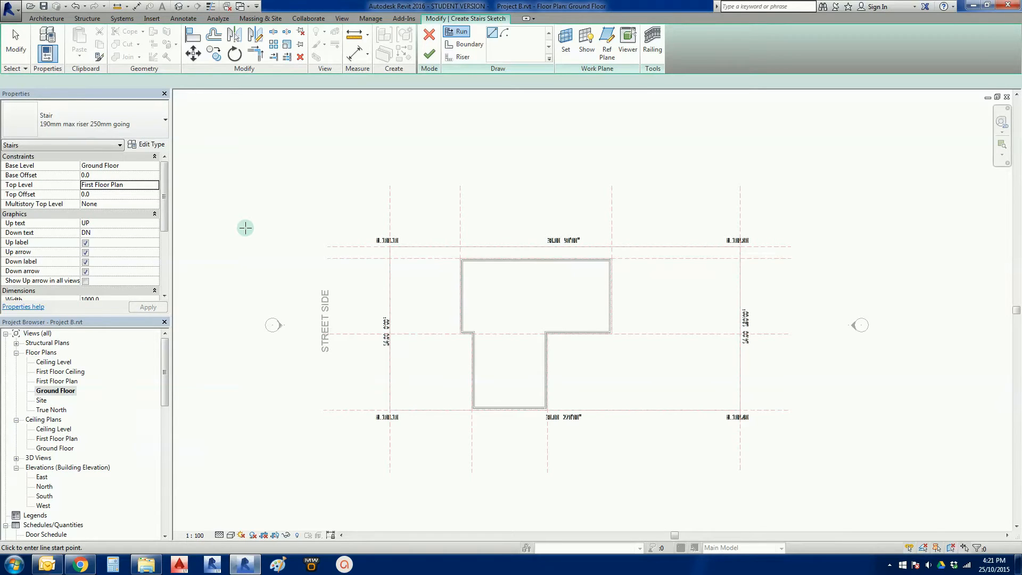
mouse_move(248, 224)
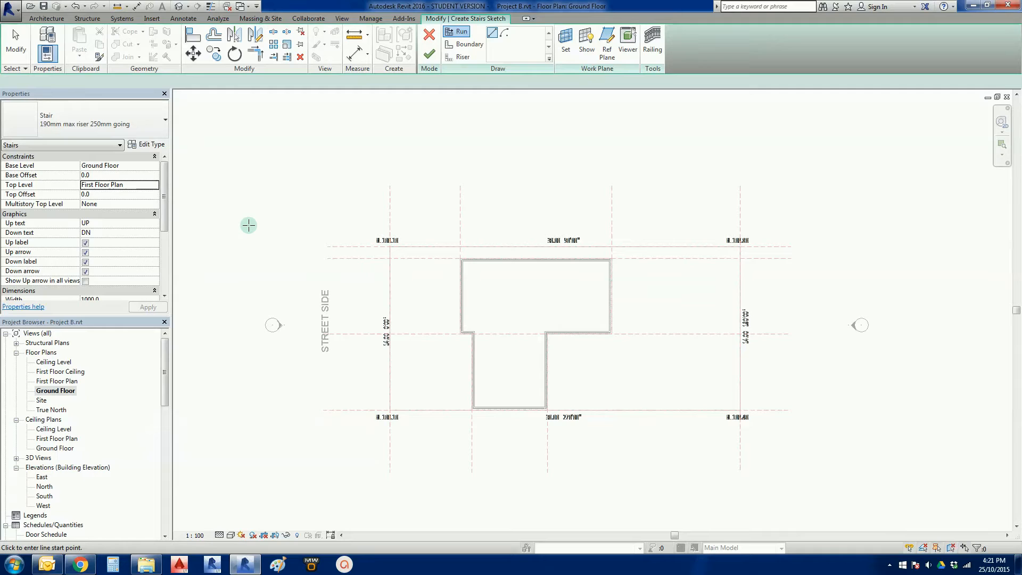
mouse_move(231, 210)
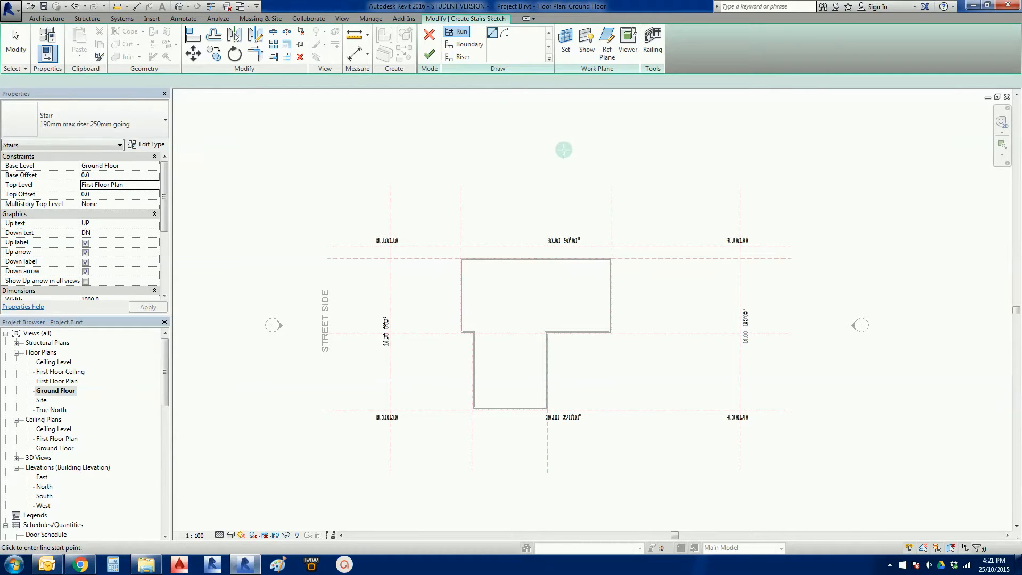
mouse_move(692, 149)
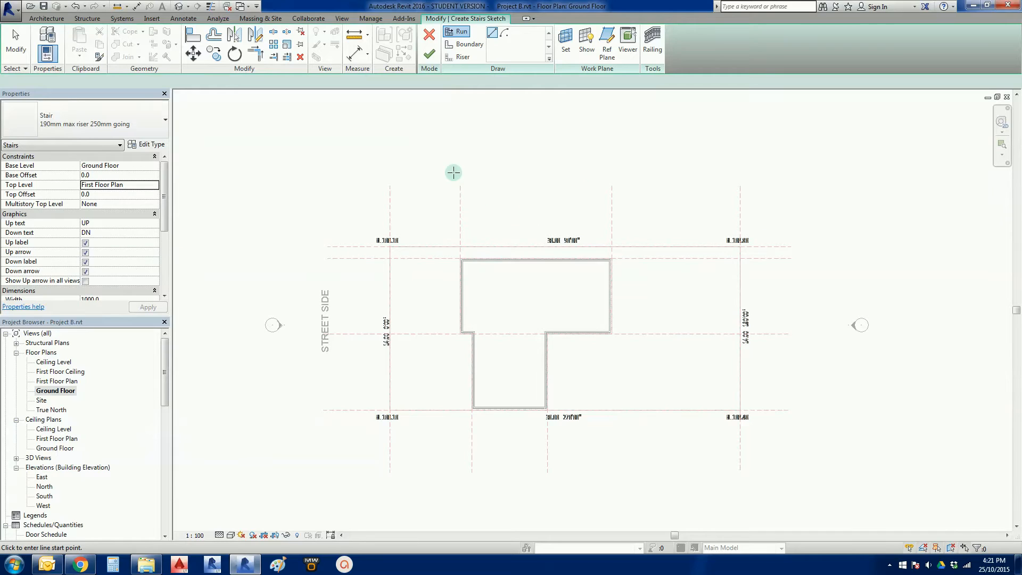
mouse_move(520, 167)
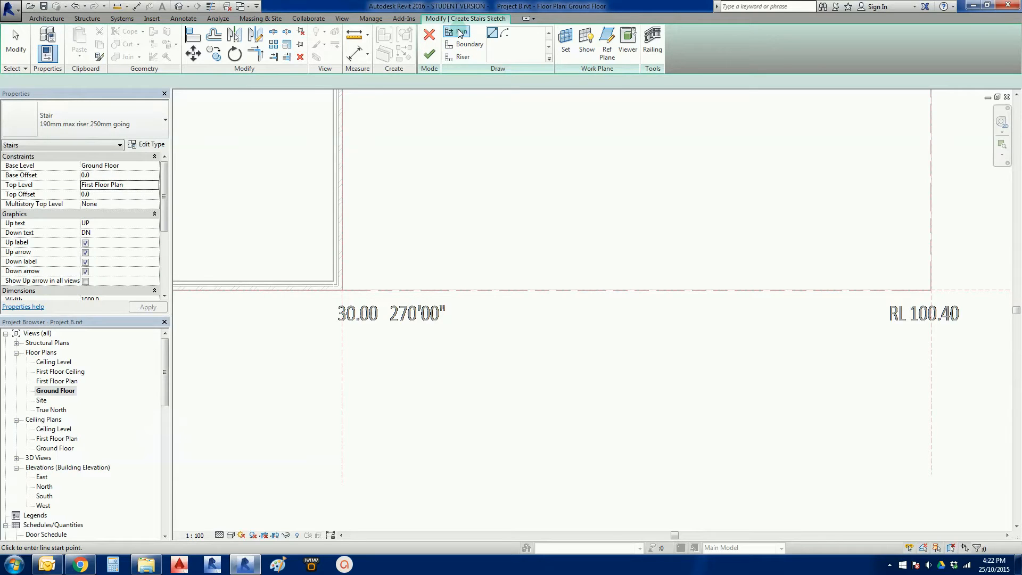
Step: Sketch a single straight run horizontally until all 17 risers are placed
left_click(457, 31)
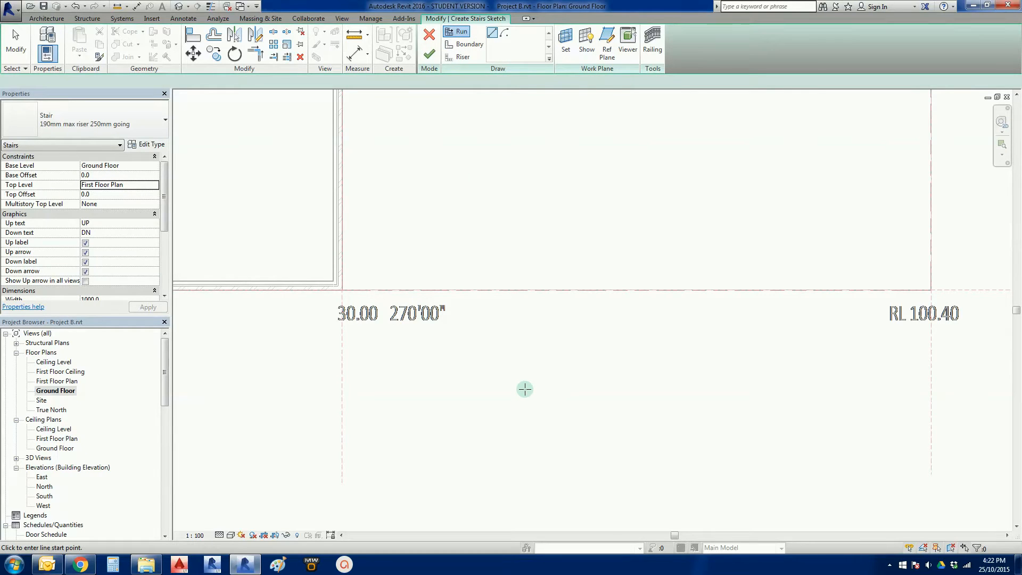
mouse_move(515, 386)
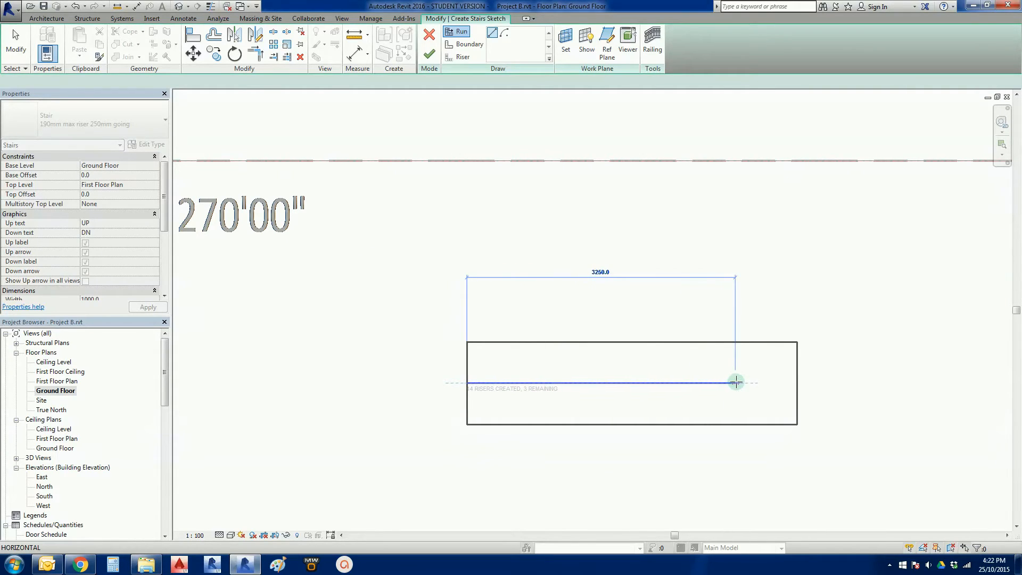
left_click_drag(735, 381, 670, 381)
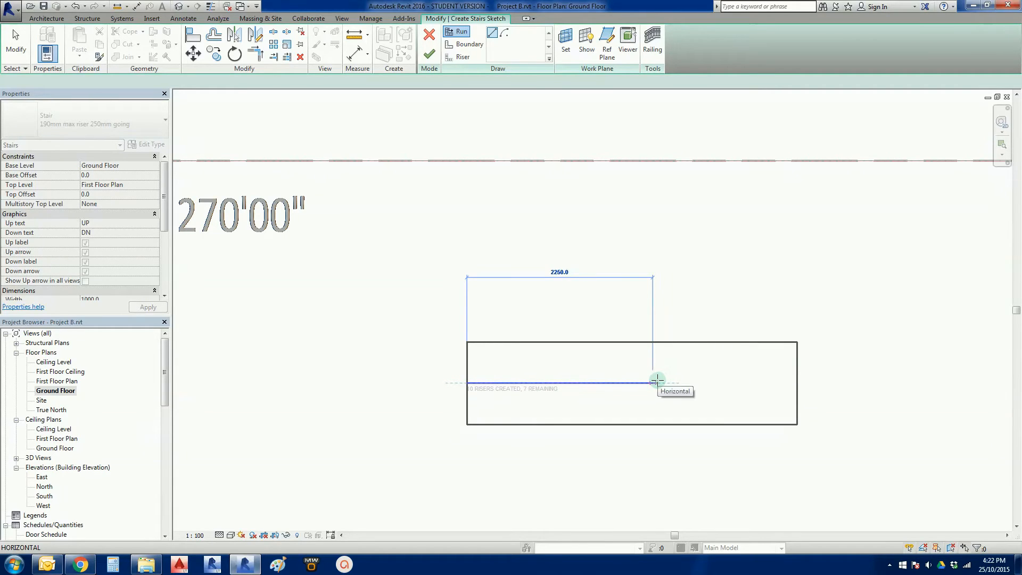
left_click_drag(657, 381, 673, 380)
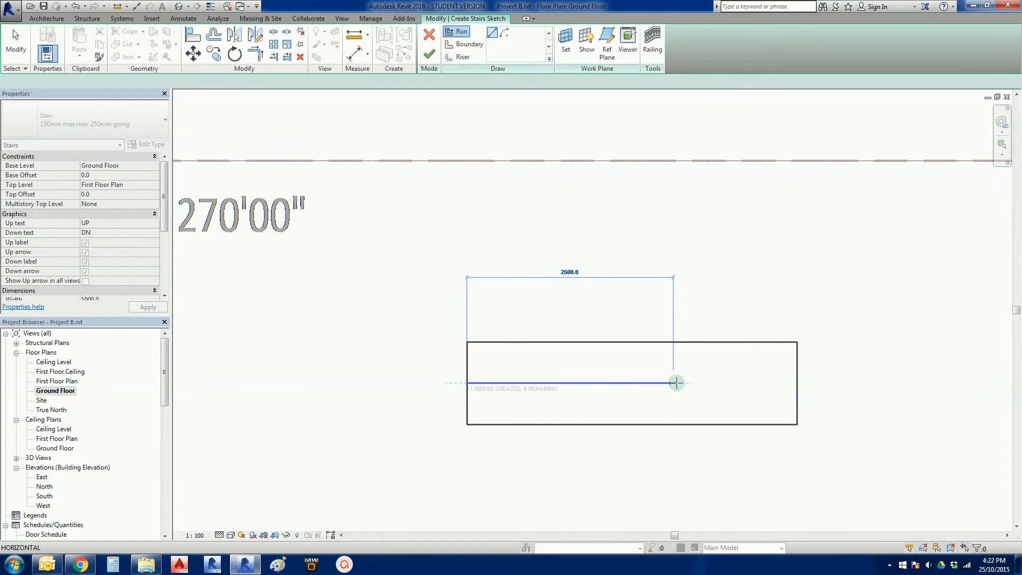
left_click_drag(677, 383, 769, 381)
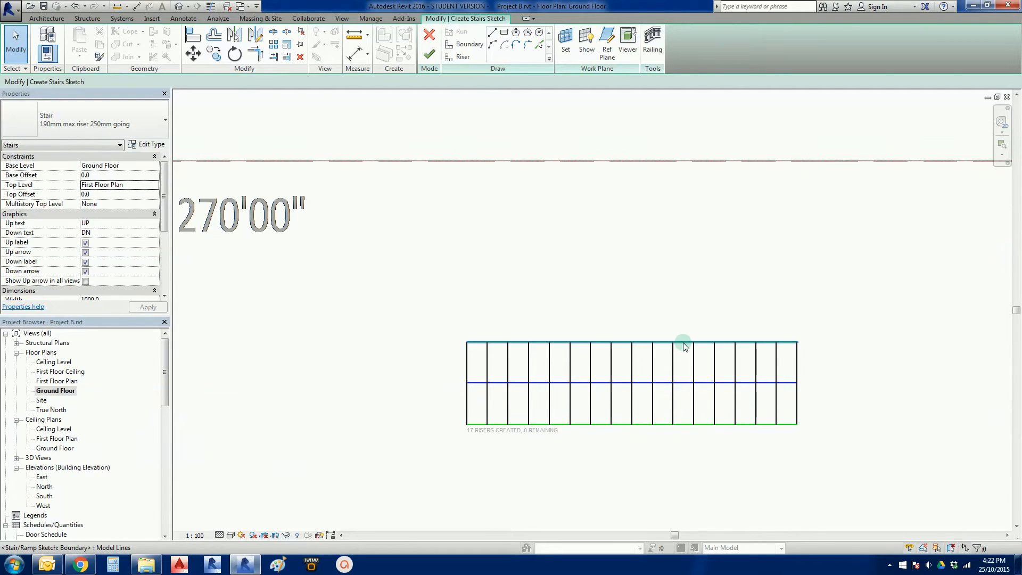
mouse_move(522, 365)
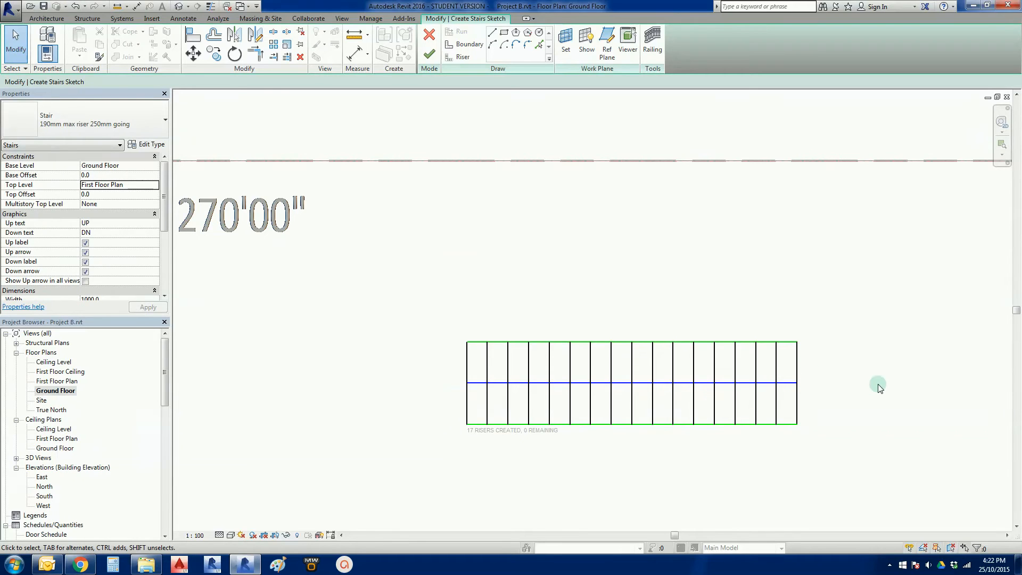
mouse_move(472, 437)
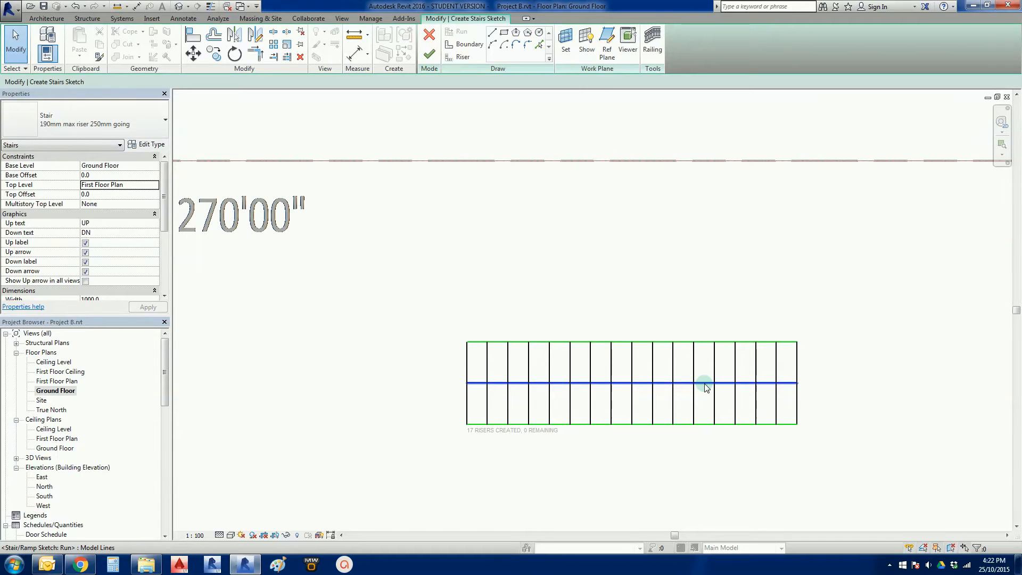
left_click(703, 383)
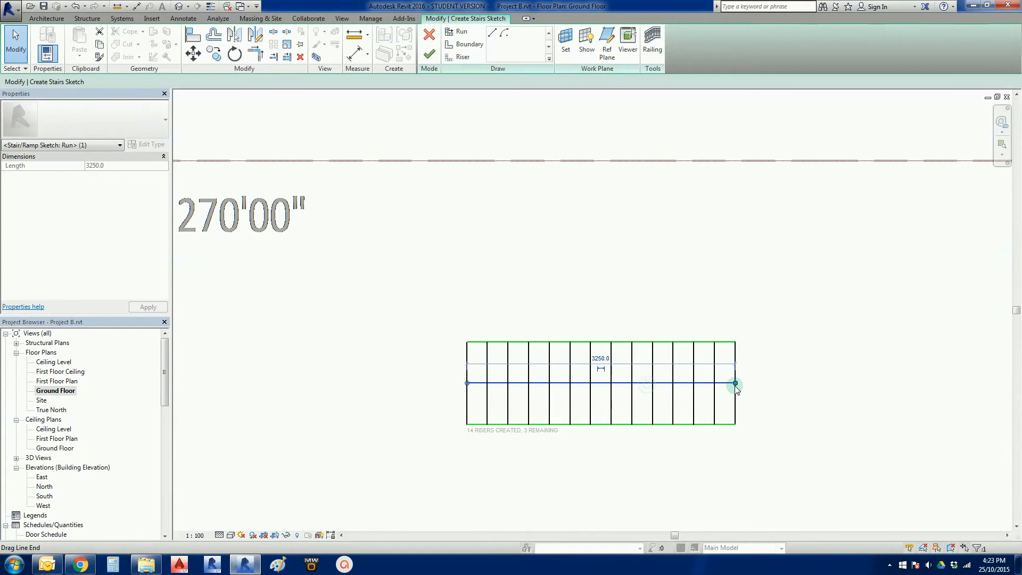
left_click_drag(734, 383, 795, 384)
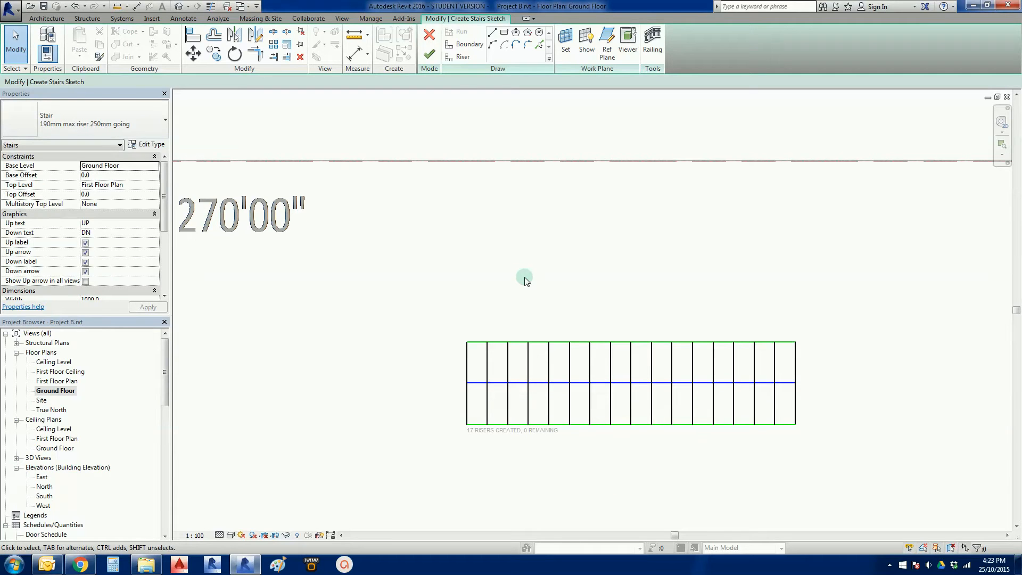
mouse_move(428, 54)
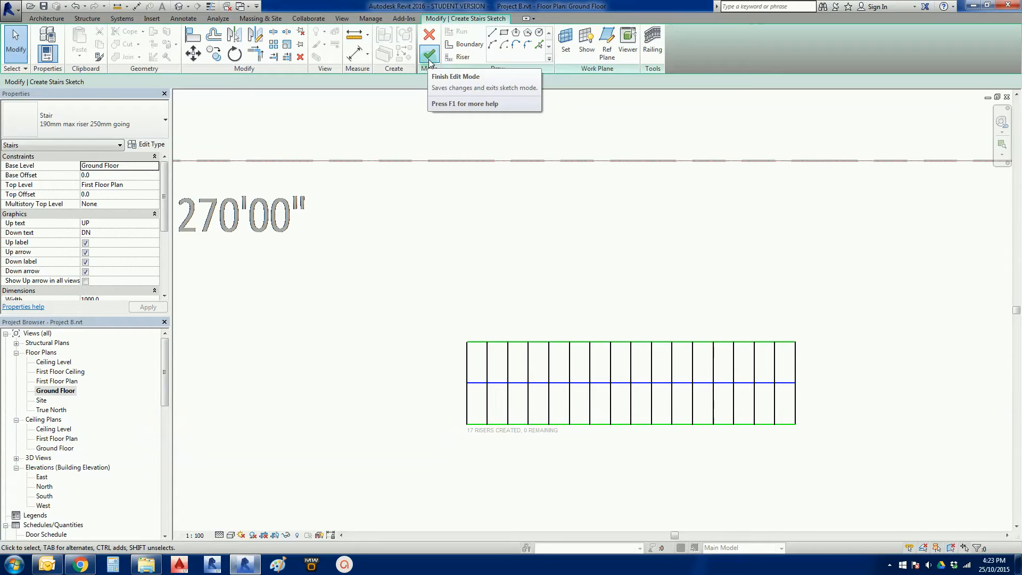
Step: Finish edit mode so the 17-riser stair marked UP appears on the plan
left_click(429, 54)
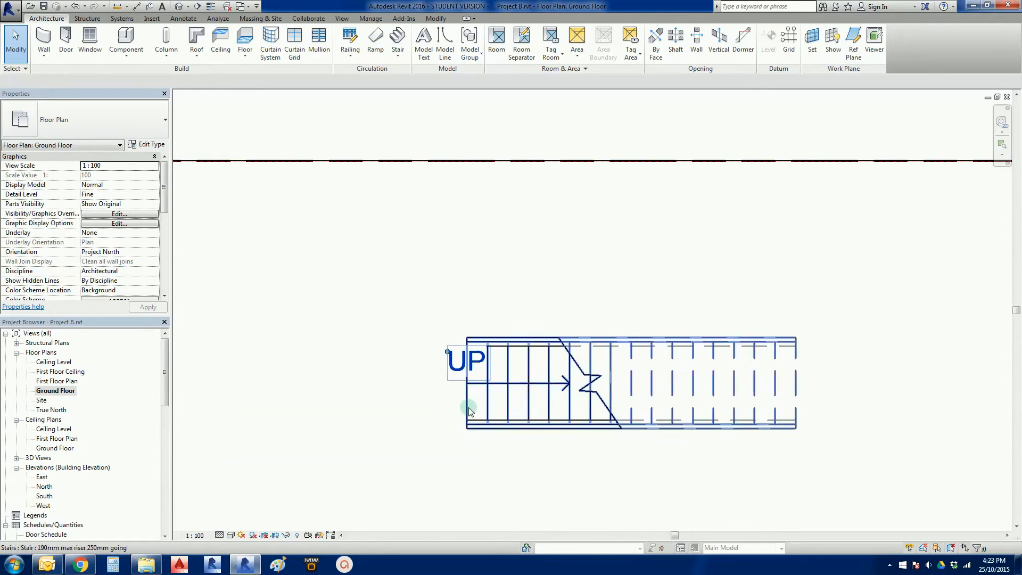
mouse_move(473, 423)
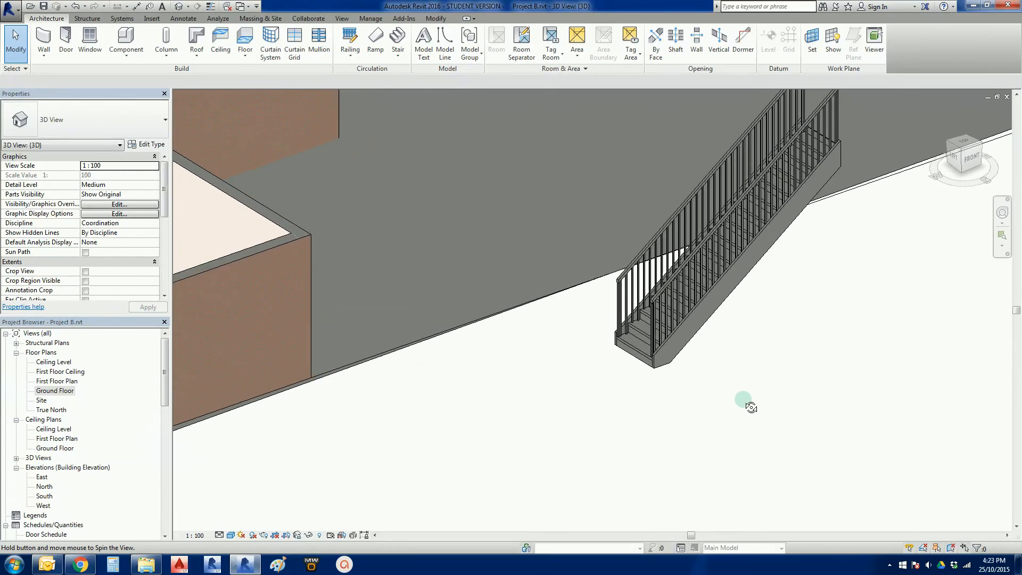
Step: Orbit the 3D model to view the stair's full flight beside the building
left_click_drag(750, 405, 716, 385)
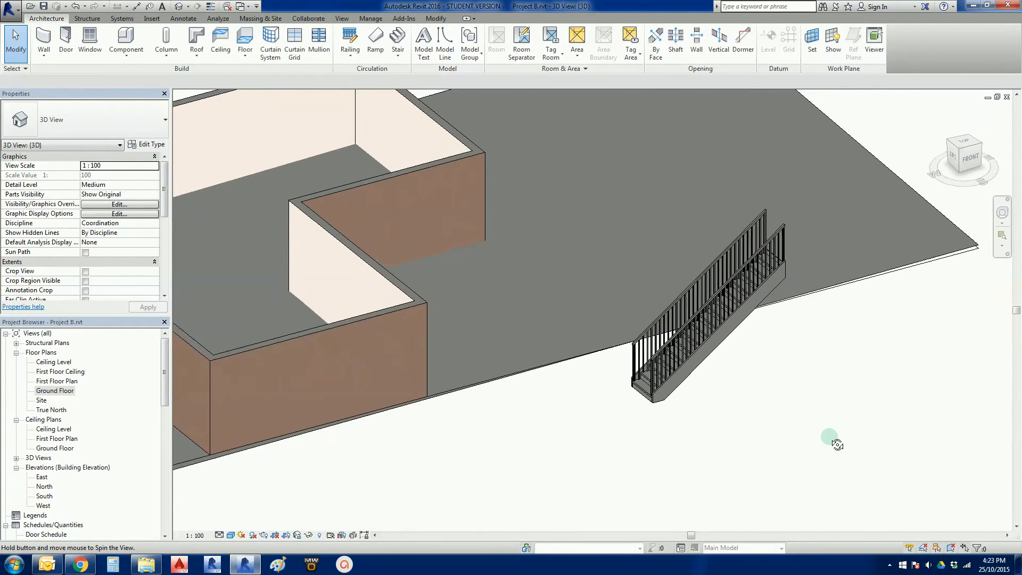
left_click_drag(837, 443, 823, 340)
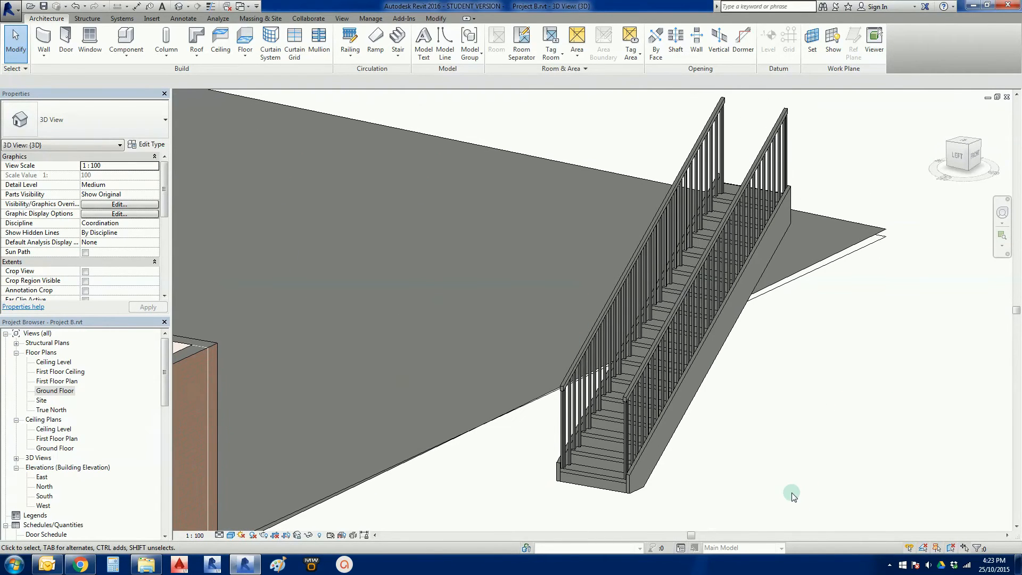
mouse_move(757, 358)
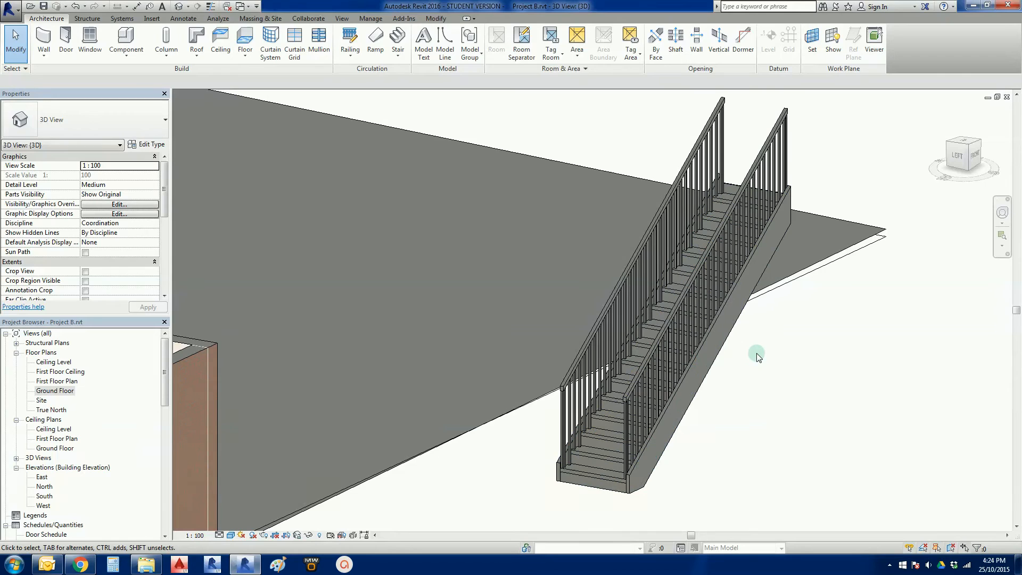
mouse_move(798, 138)
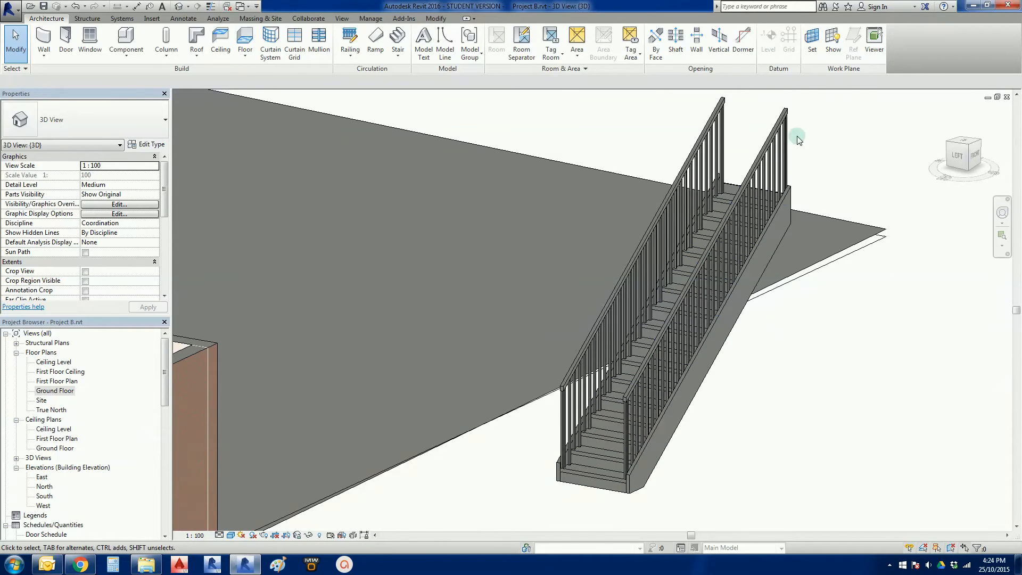
mouse_move(796, 126)
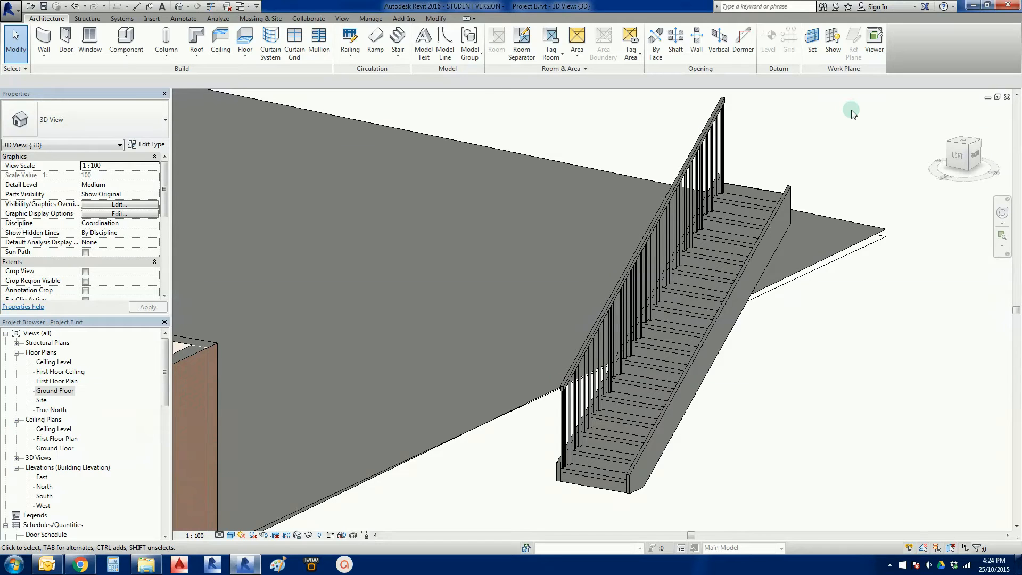
mouse_move(57, 399)
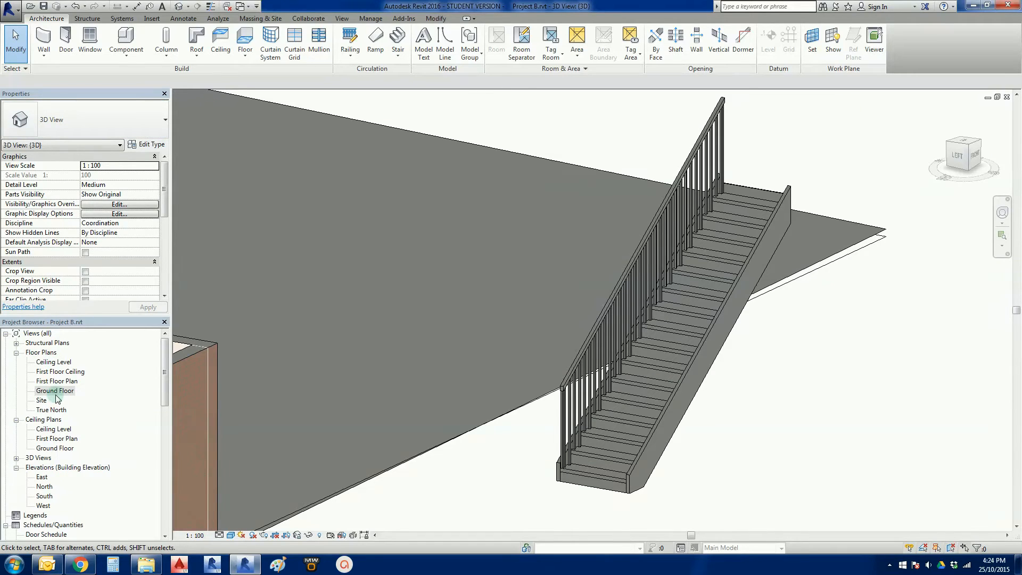
Step: Return to the Ground Floor plan and start sketching another stair
double_click(55, 390)
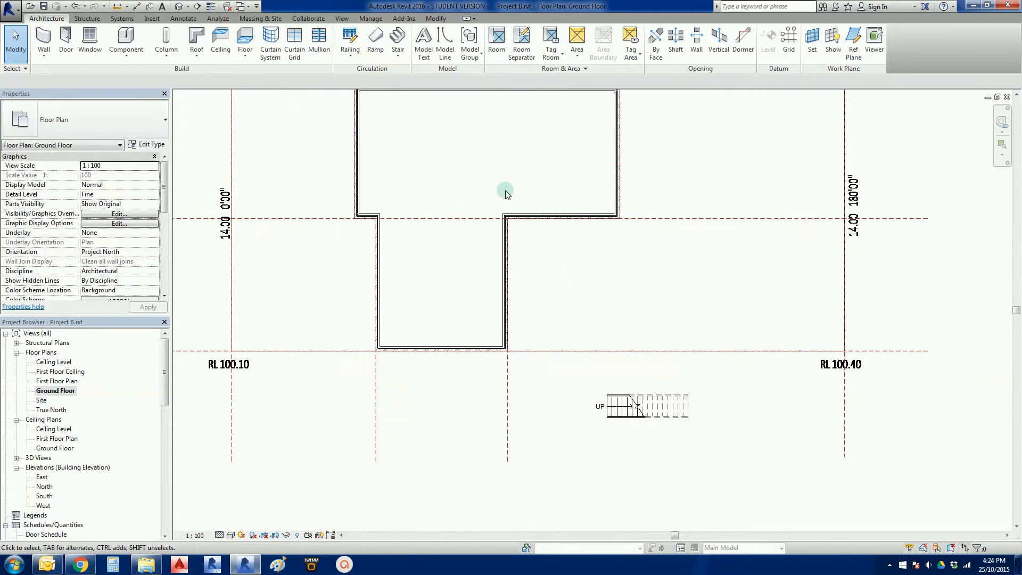
mouse_move(626, 463)
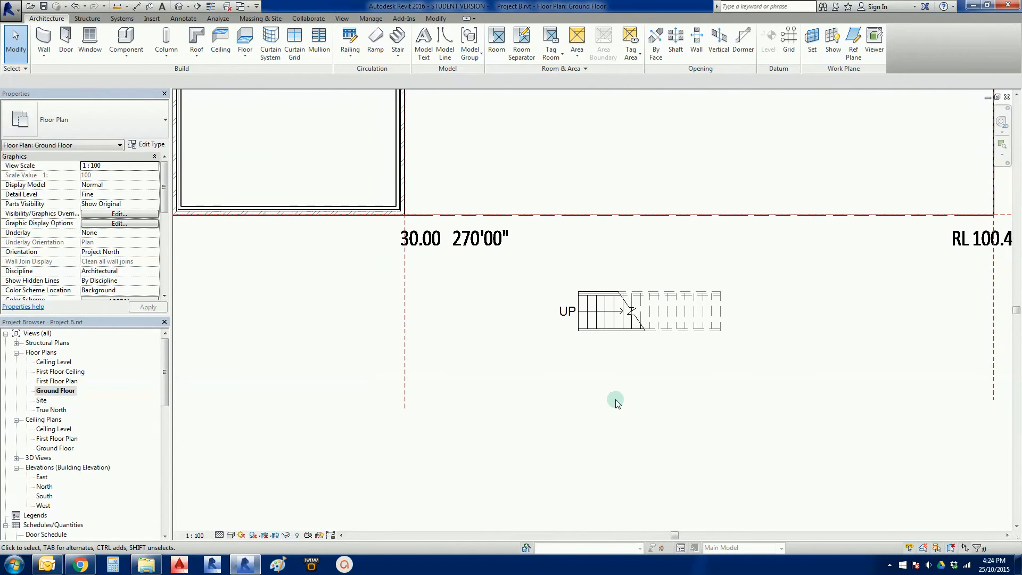
mouse_move(584, 423)
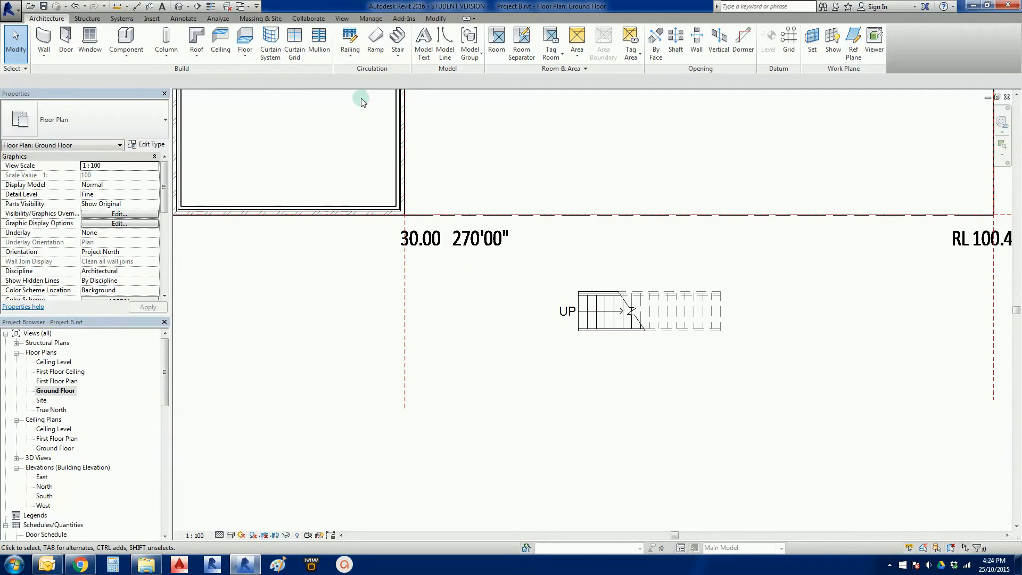
left_click(402, 150)
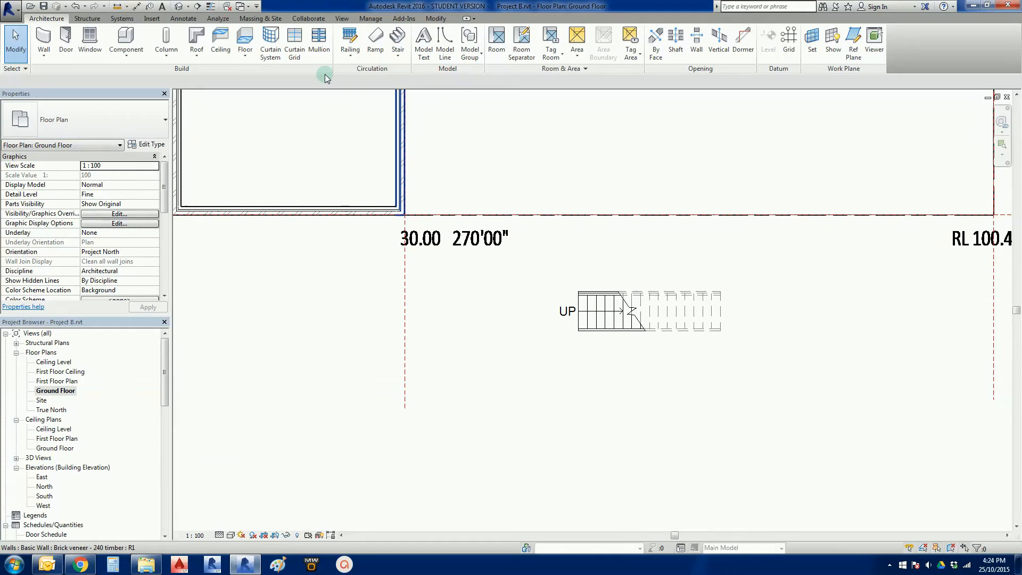
left_click(397, 39)
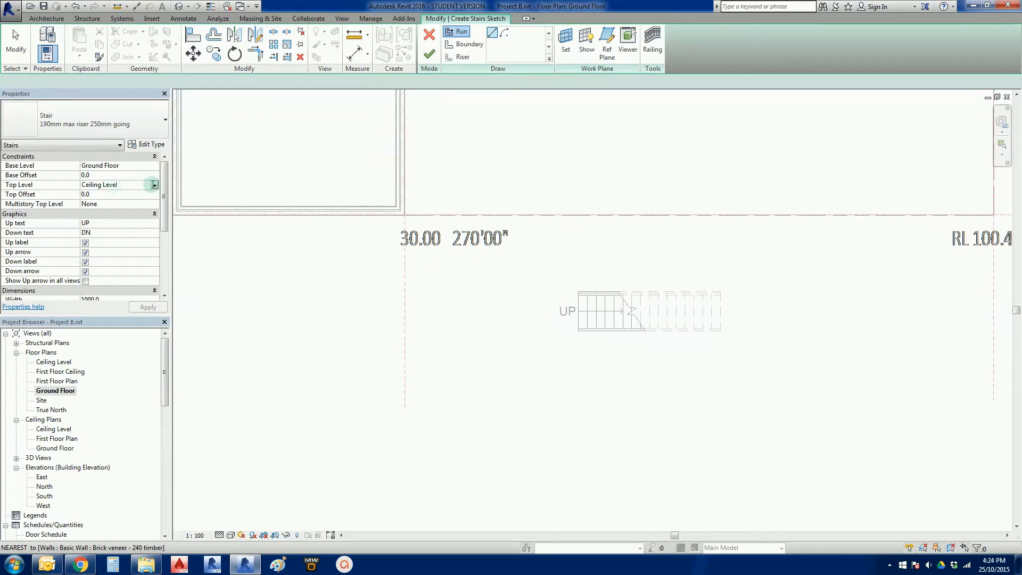
Step: Make the new stair rise to First Floor Plan
left_click(155, 185)
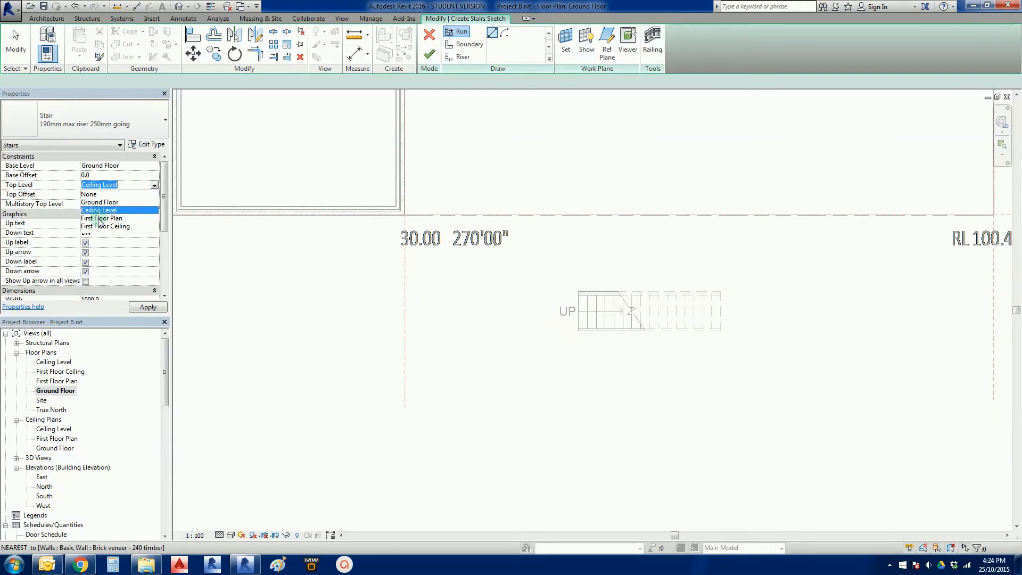
mouse_move(103, 218)
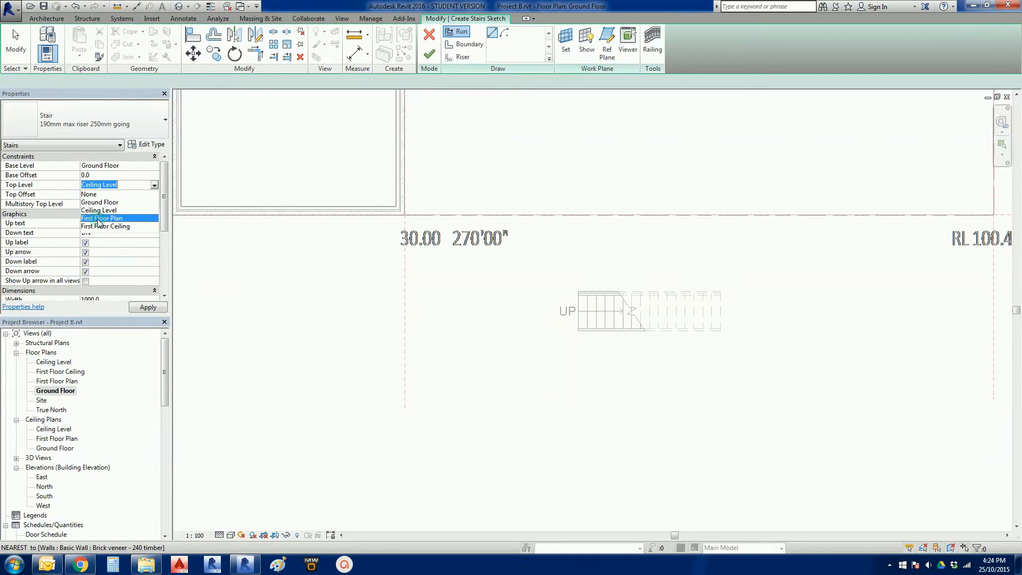
left_click(102, 218)
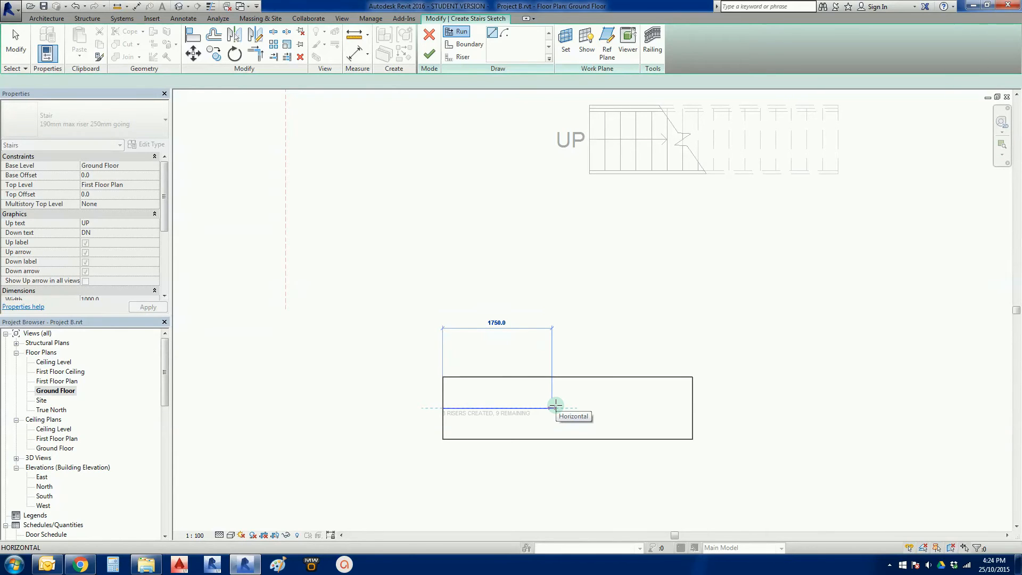
Step: Draw two parallel runs forming a U-shaped stair with all 17 risers
left_click(554, 404)
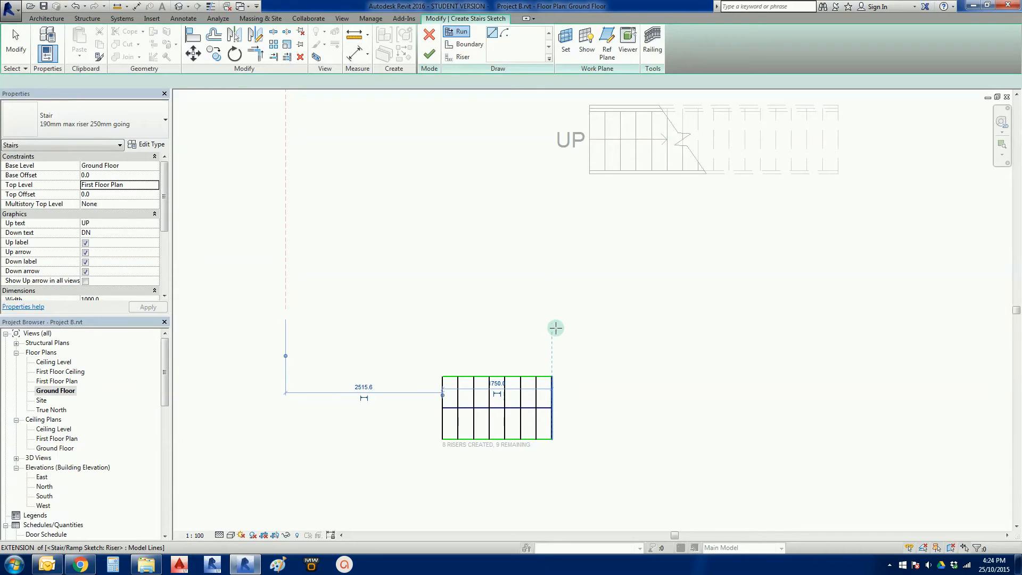
mouse_move(552, 329)
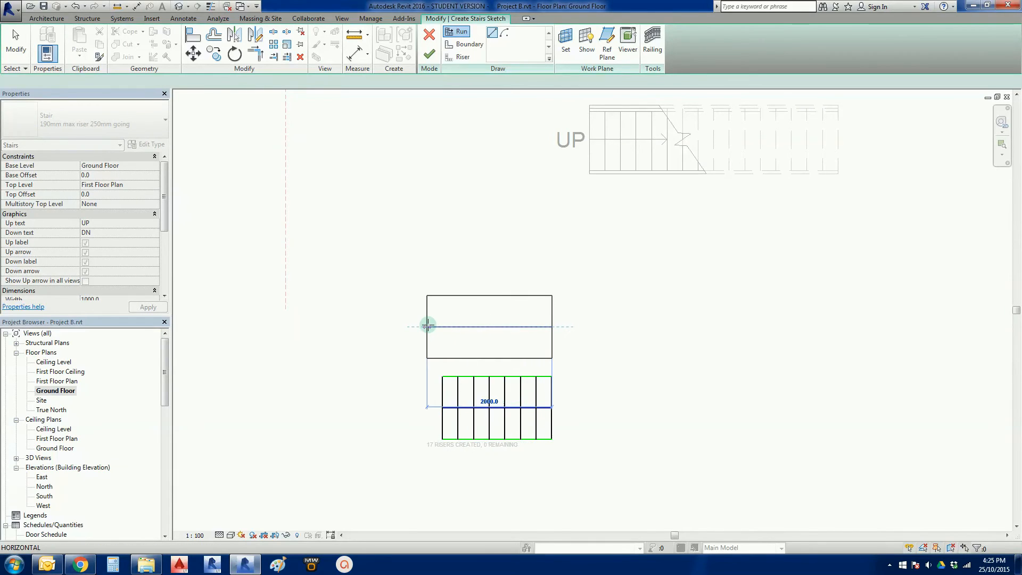
mouse_move(425, 326)
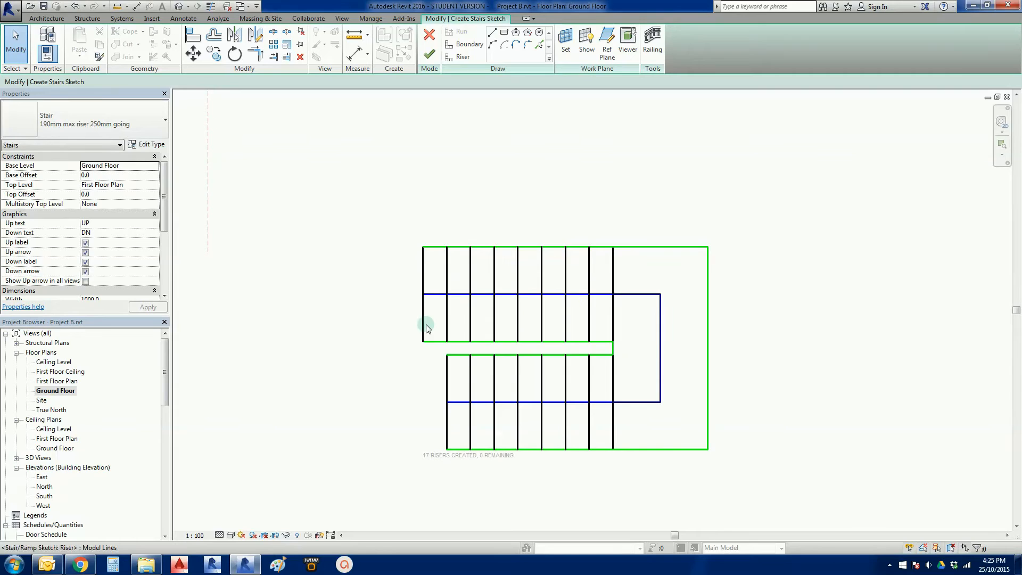
left_click(427, 293)
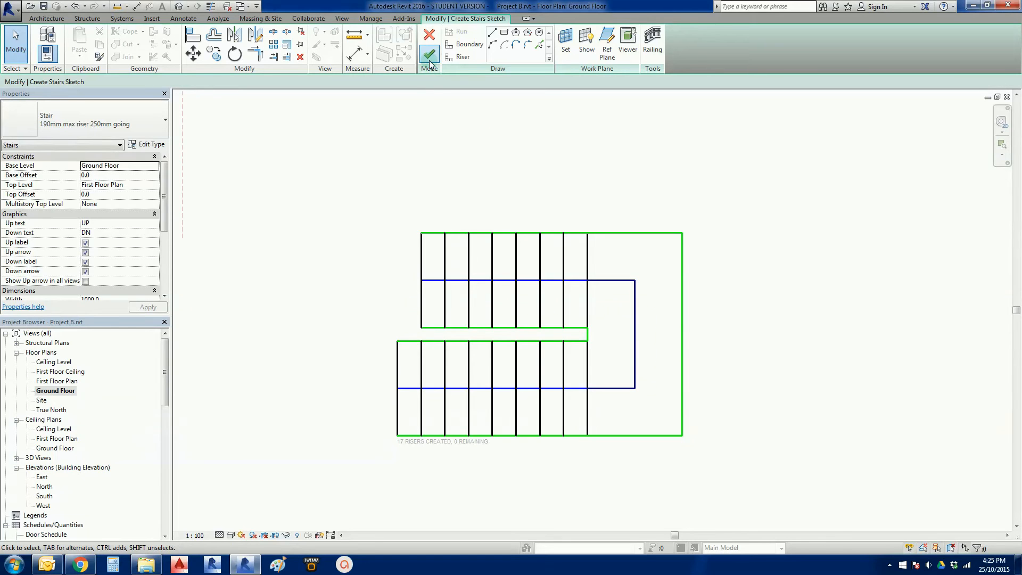
Step: Finish the U-shaped stair and orbit the 3D view to see both stairs with railings
left_click(428, 56)
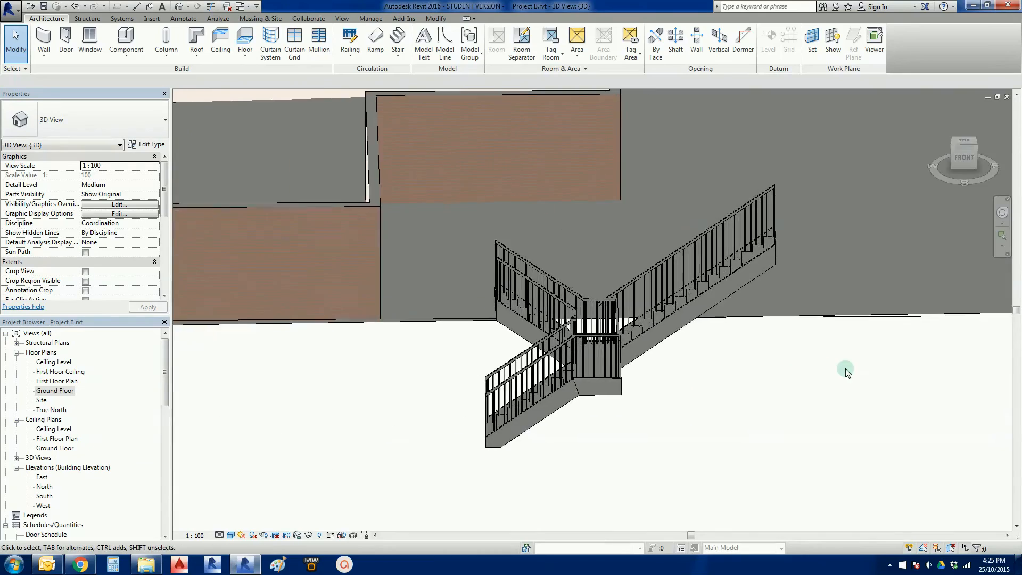
left_click_drag(846, 372, 667, 390)
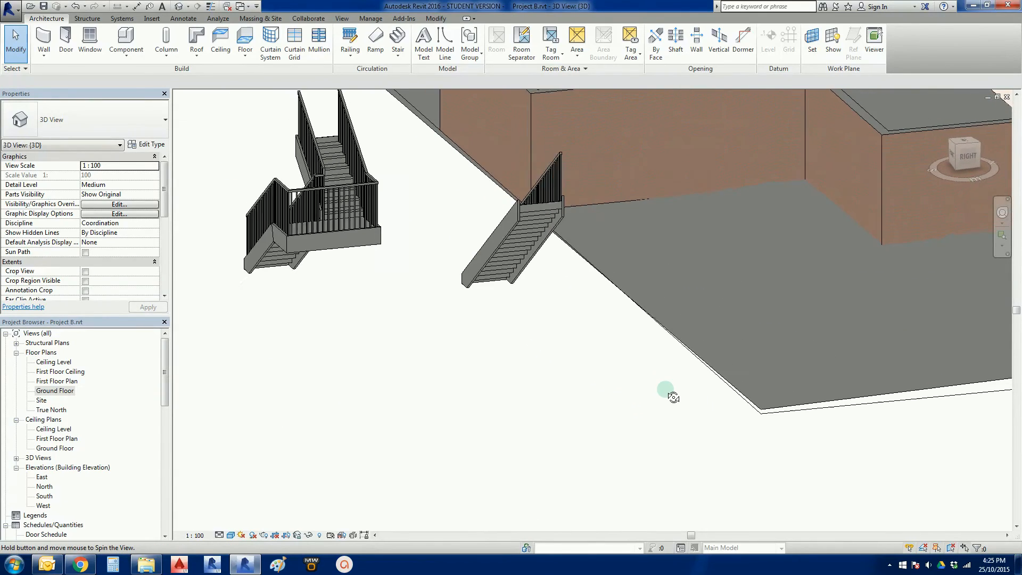
left_click_drag(672, 396, 437, 339)
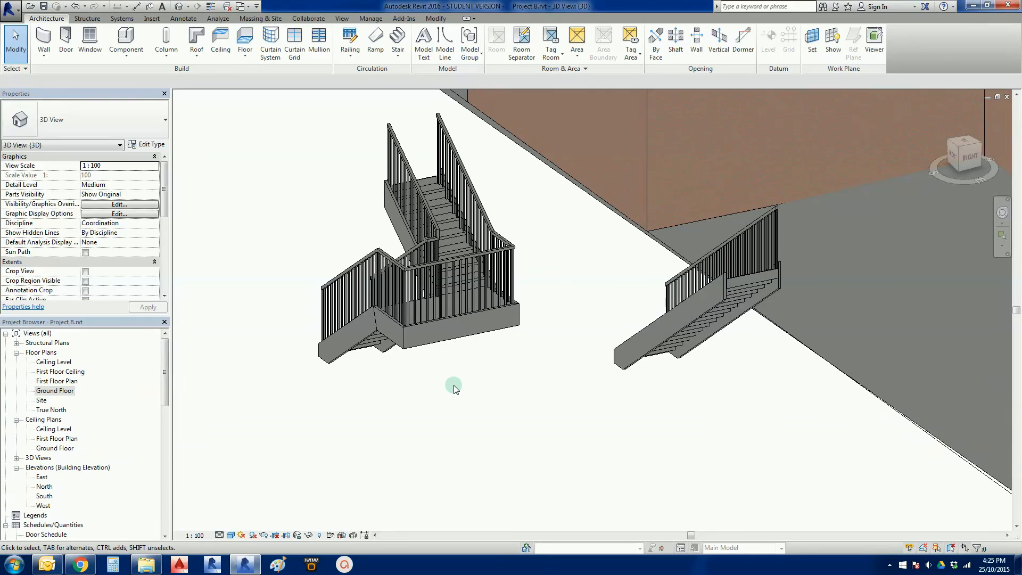
mouse_move(458, 390)
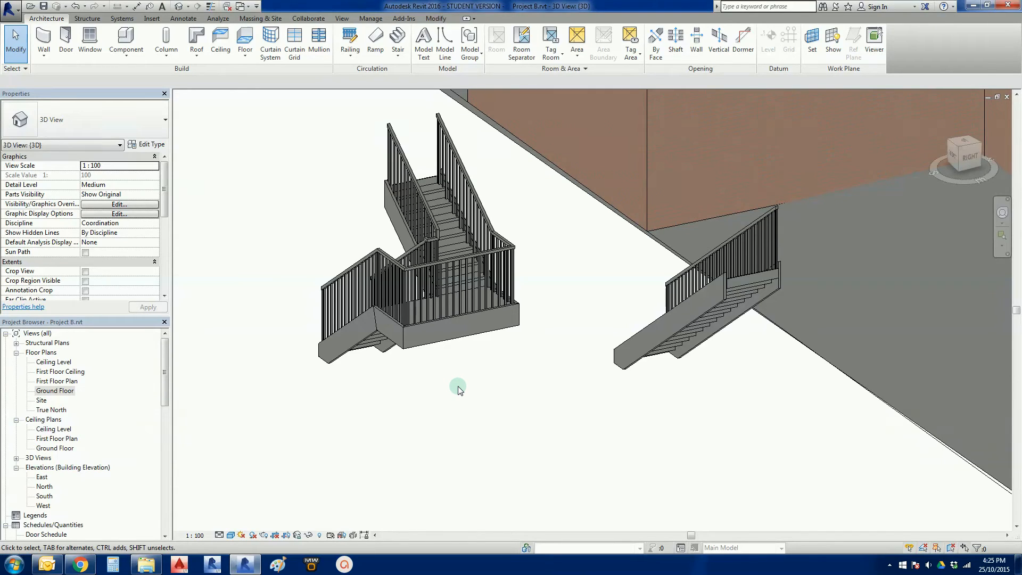
mouse_move(461, 390)
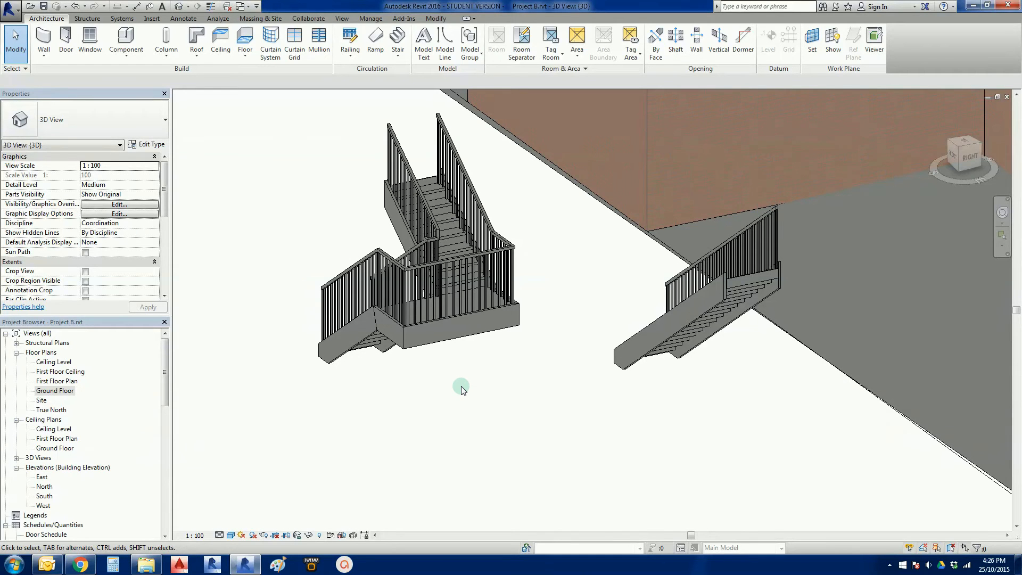
mouse_move(211, 422)
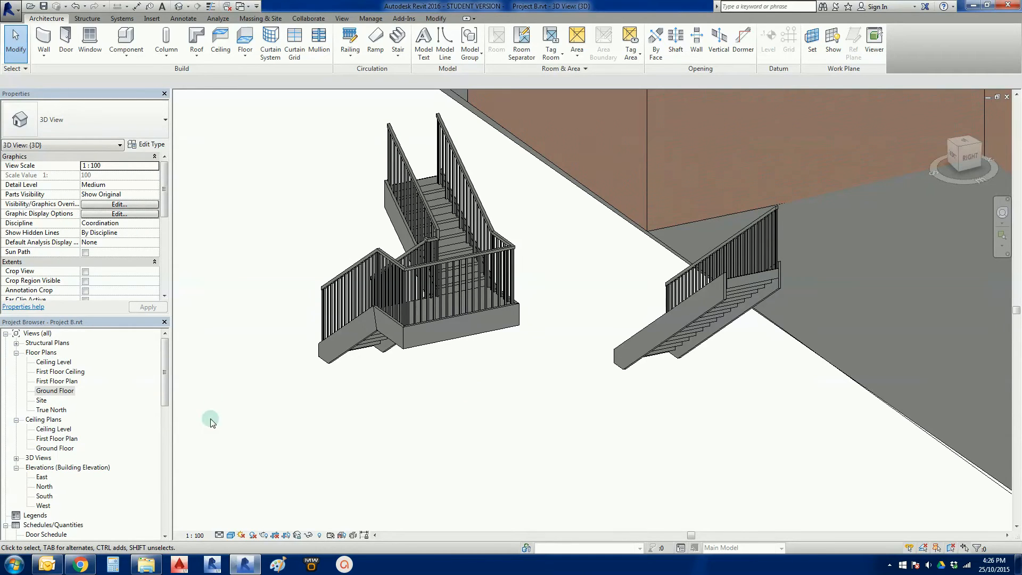
Step: Return to the Ground Floor plan and select the new U-shaped stair
double_click(55, 390)
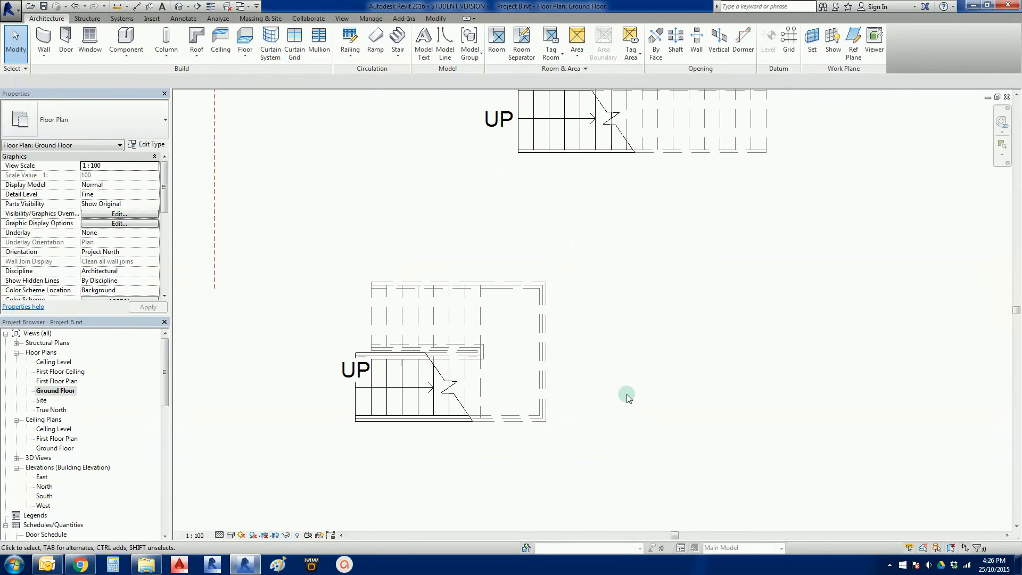
left_click(447, 329)
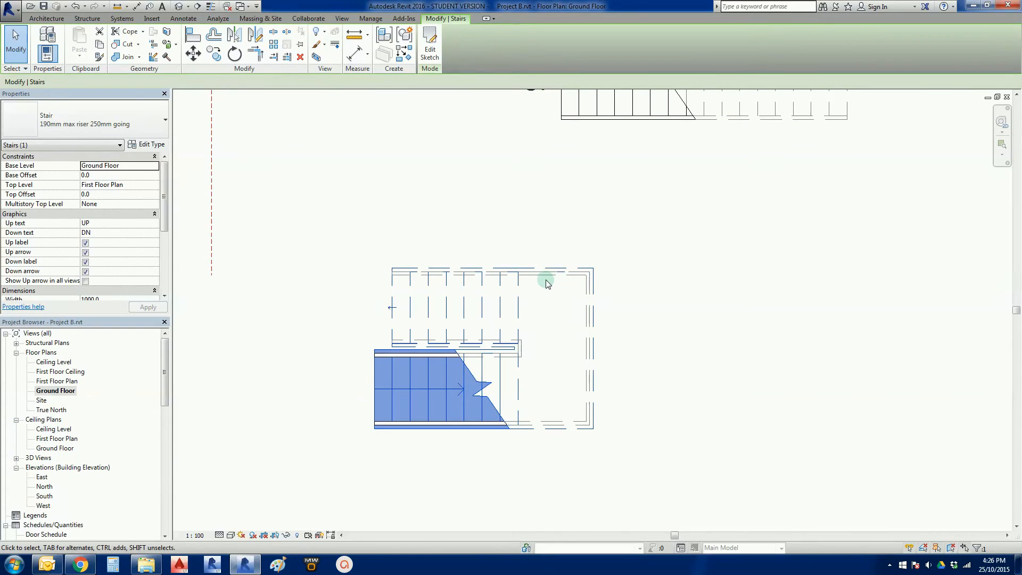
mouse_move(517, 193)
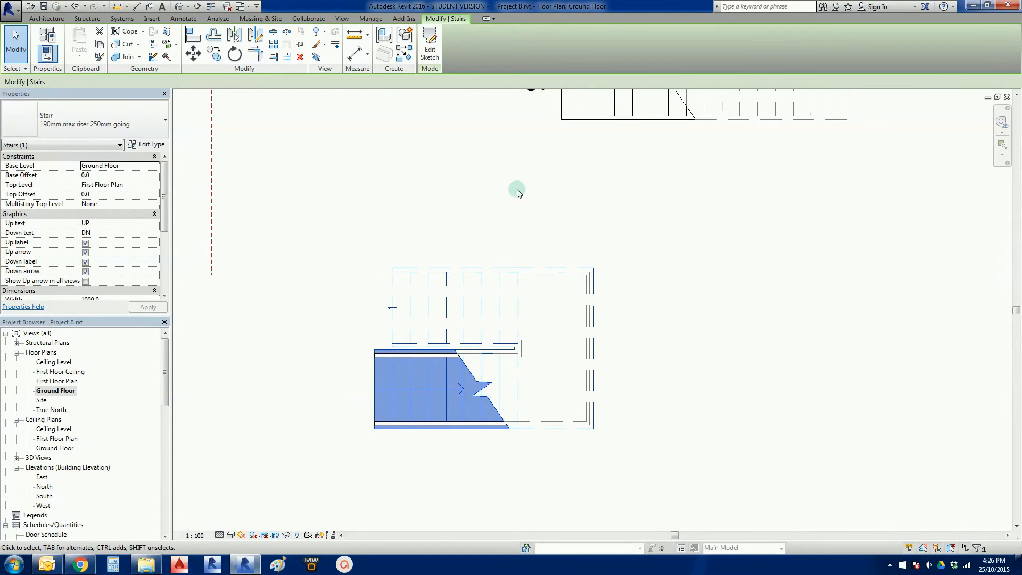
Step: Reopen the U-shaped stair's sketch via Edit Sketch on the Modify | Stairs tab
left_click(429, 41)
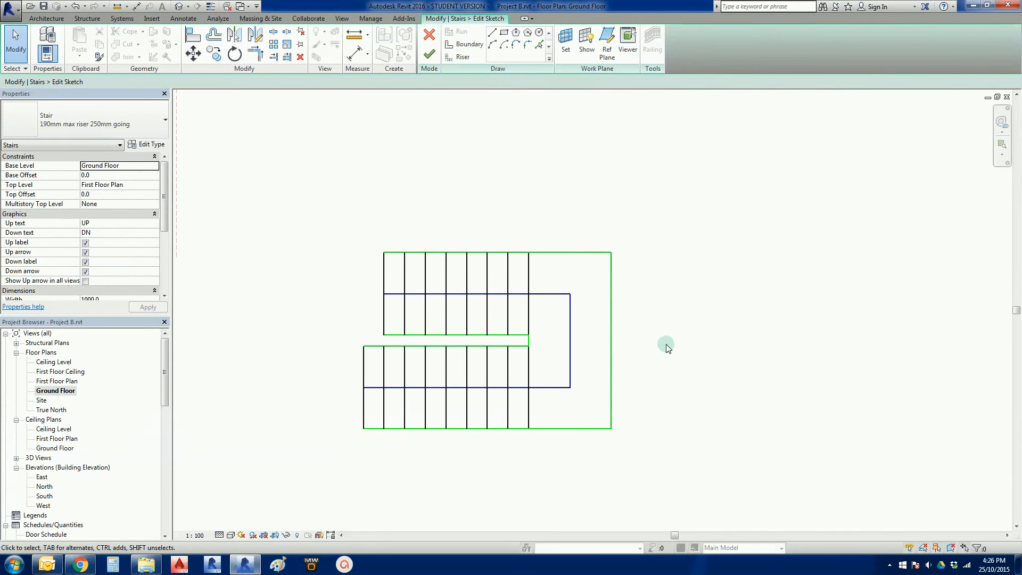
mouse_move(465, 69)
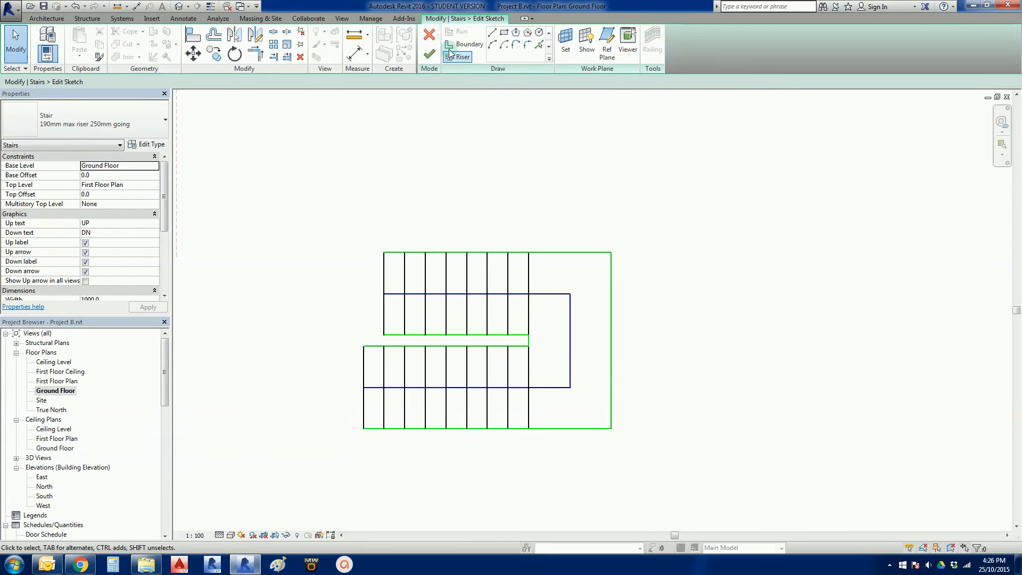
Step: Draw diagonal winder risers across the landing and trim the runs back to 17 risers total
left_click(463, 57)
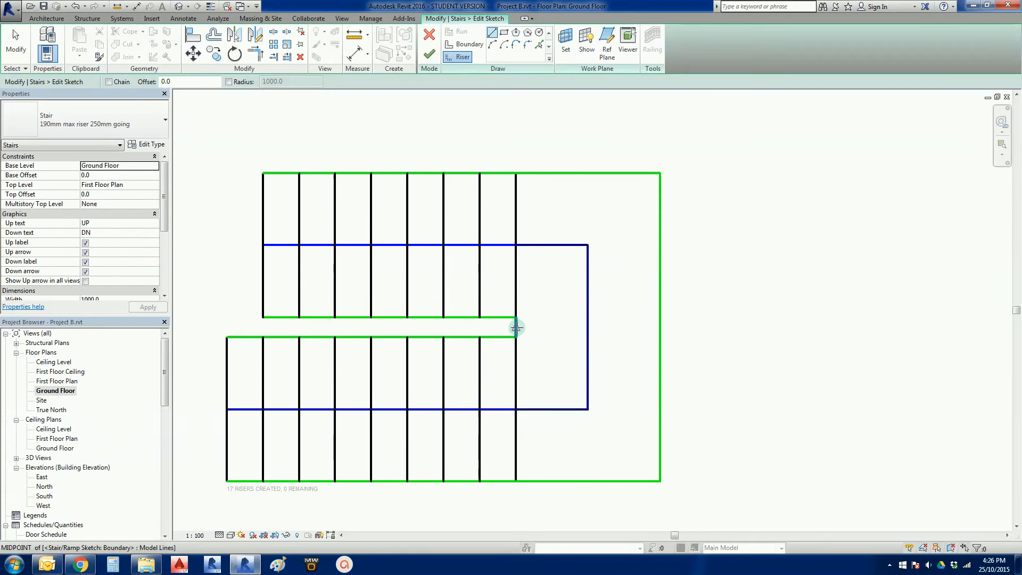
left_click_drag(517, 328, 654, 328)
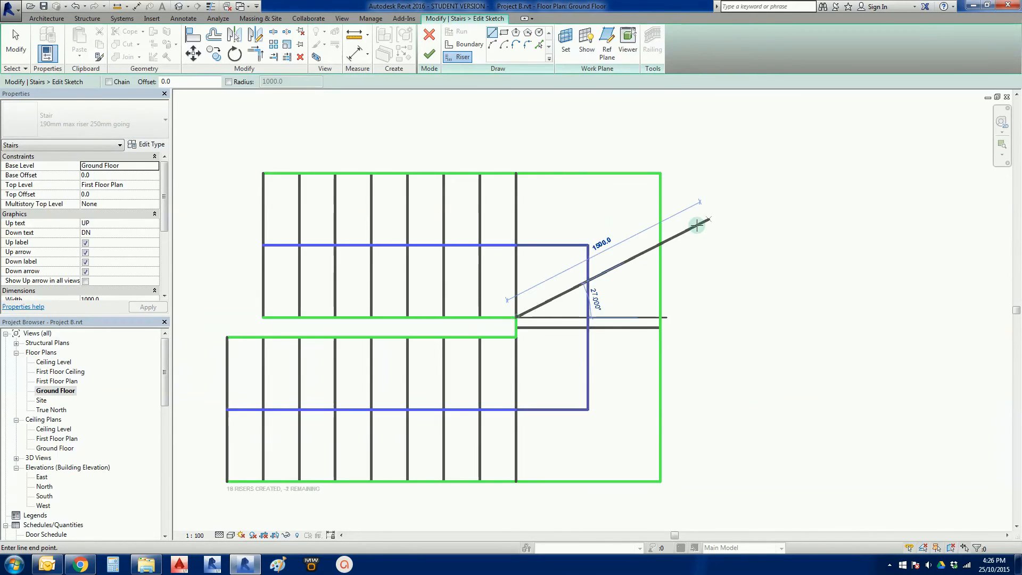
left_click(516, 337)
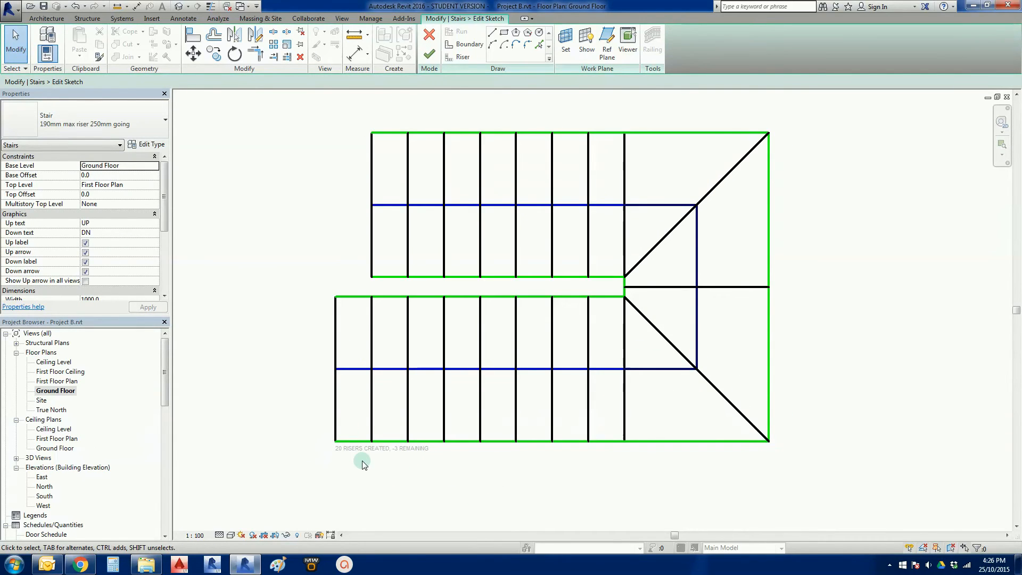
mouse_move(386, 468)
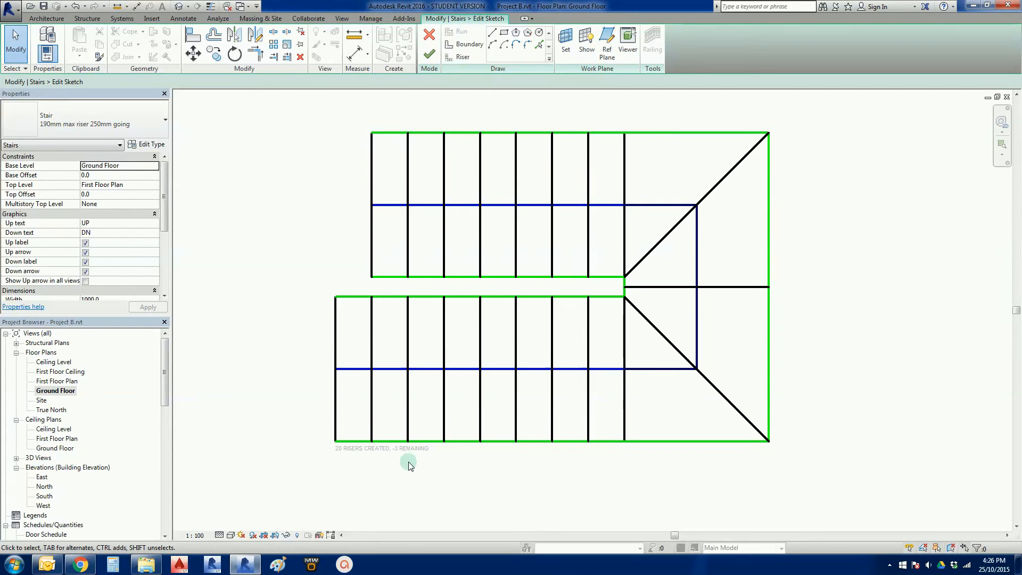
left_click(369, 373)
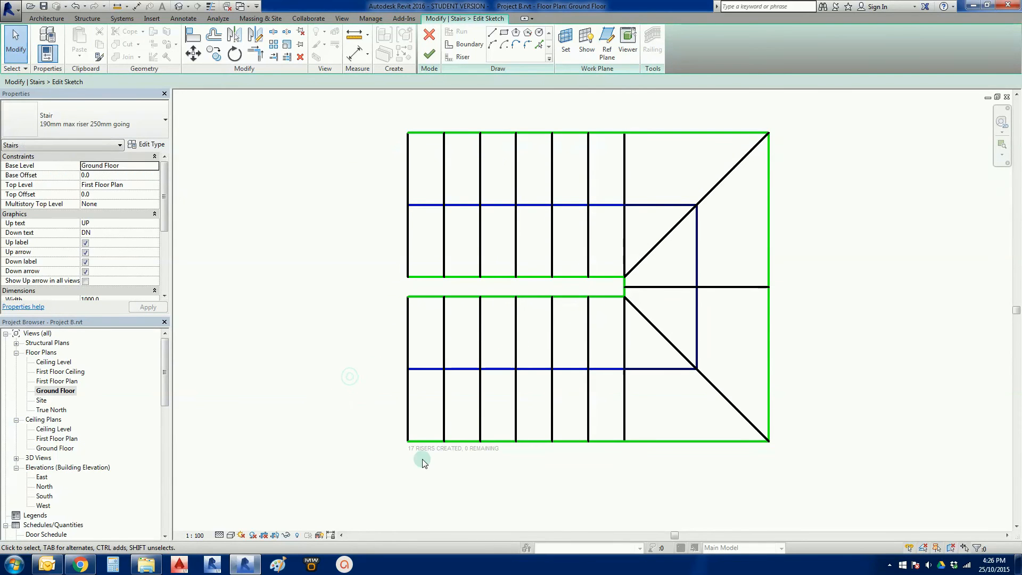
mouse_move(486, 464)
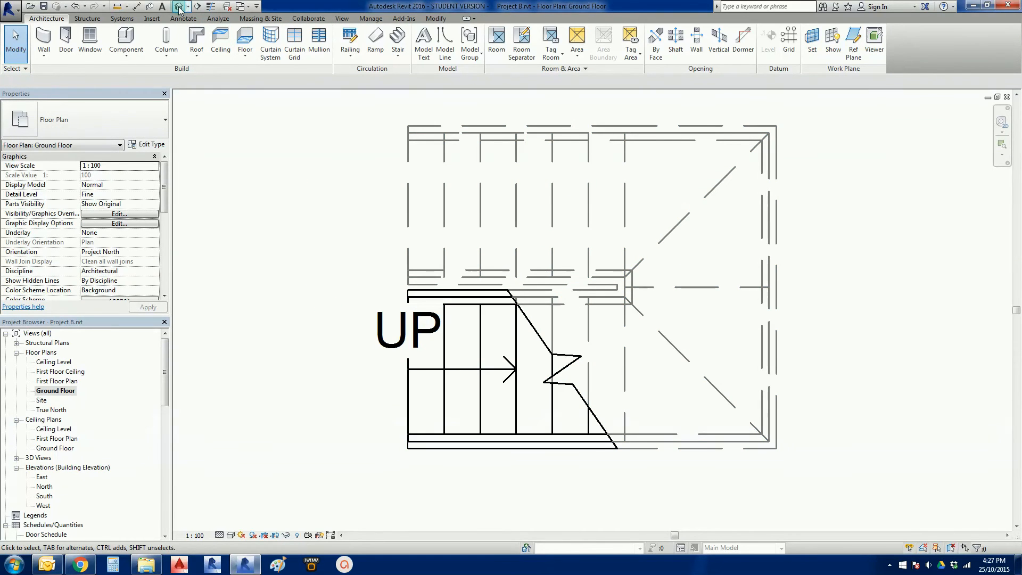
Step: Orbit the 3D view to the old stair, select it and delete it from the model
left_click(179, 7)
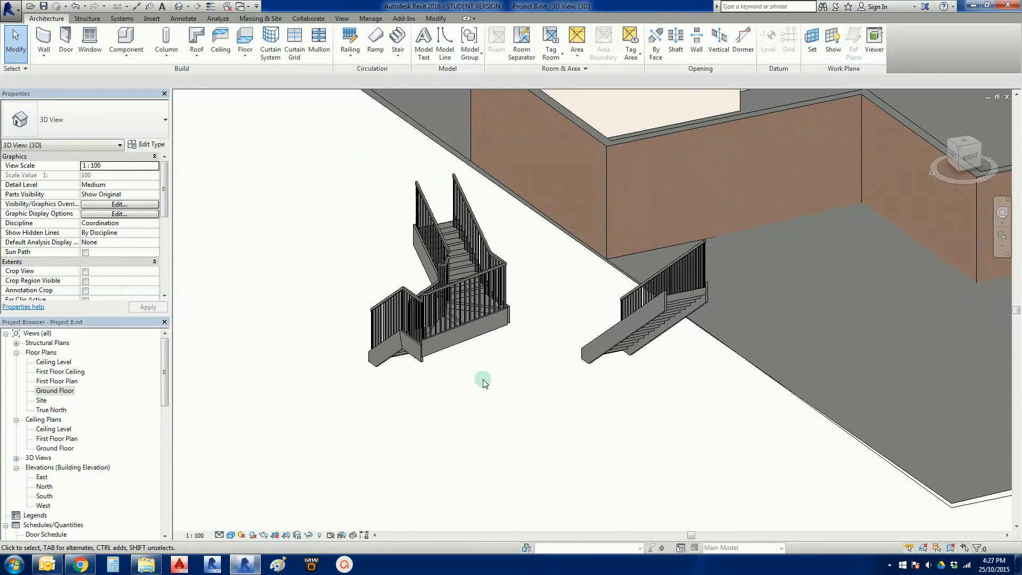
left_click_drag(482, 384, 485, 301)
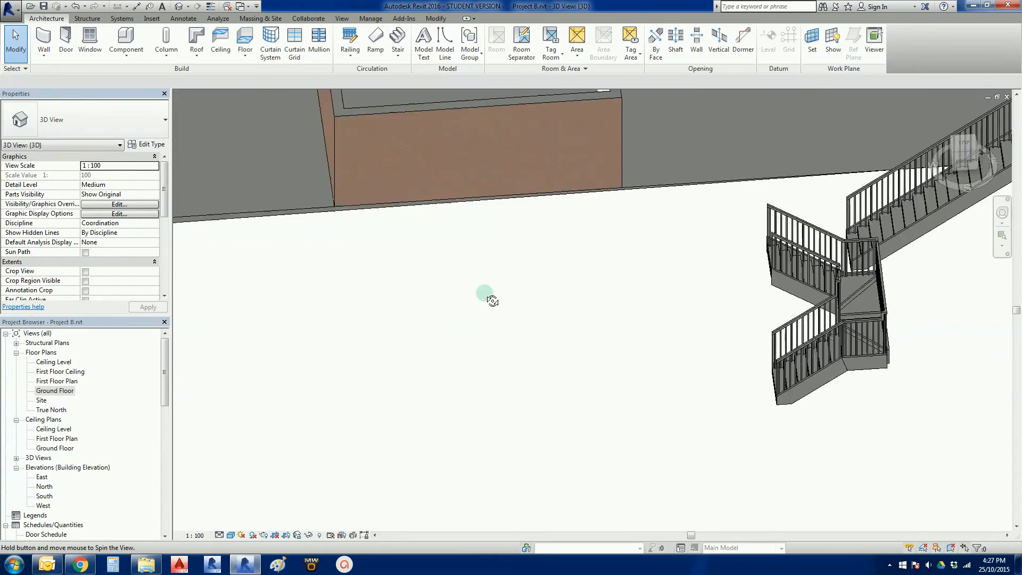
left_click_drag(486, 300, 347, 363)
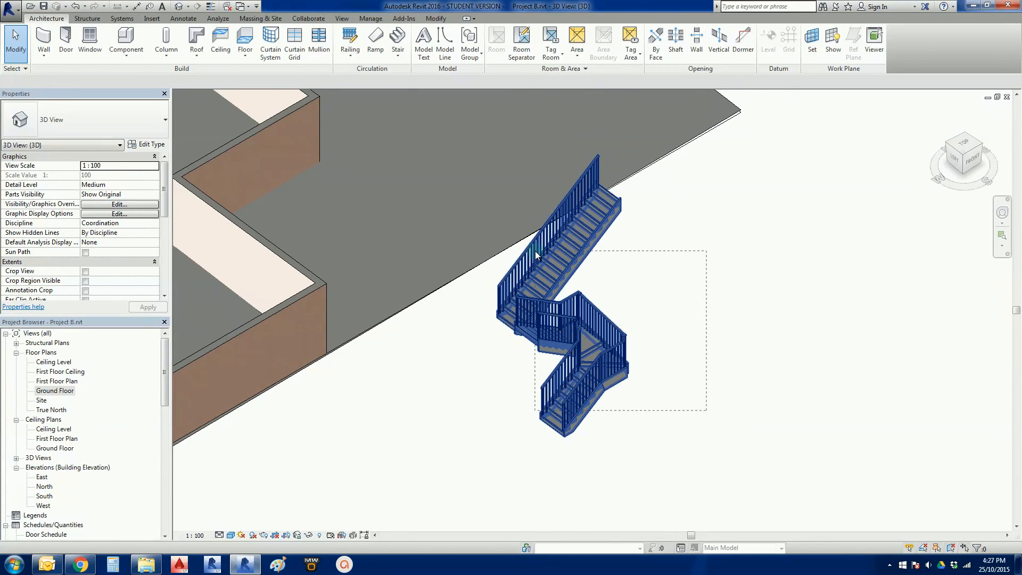
key("Delete")
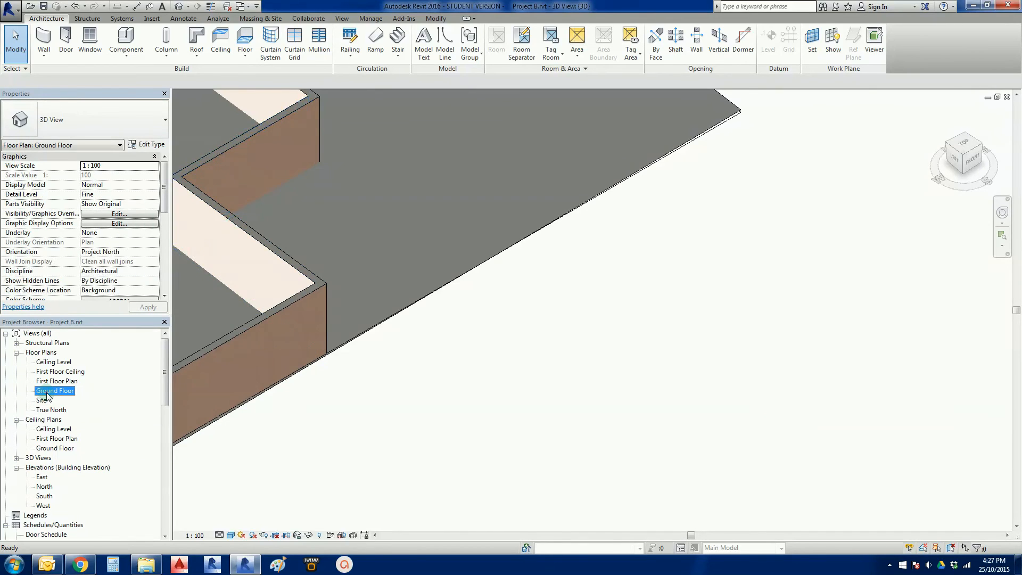
Step: On the Ground Floor plan, start a Stair by Sketch and set its Top Level for a straight run
double_click(54, 390)
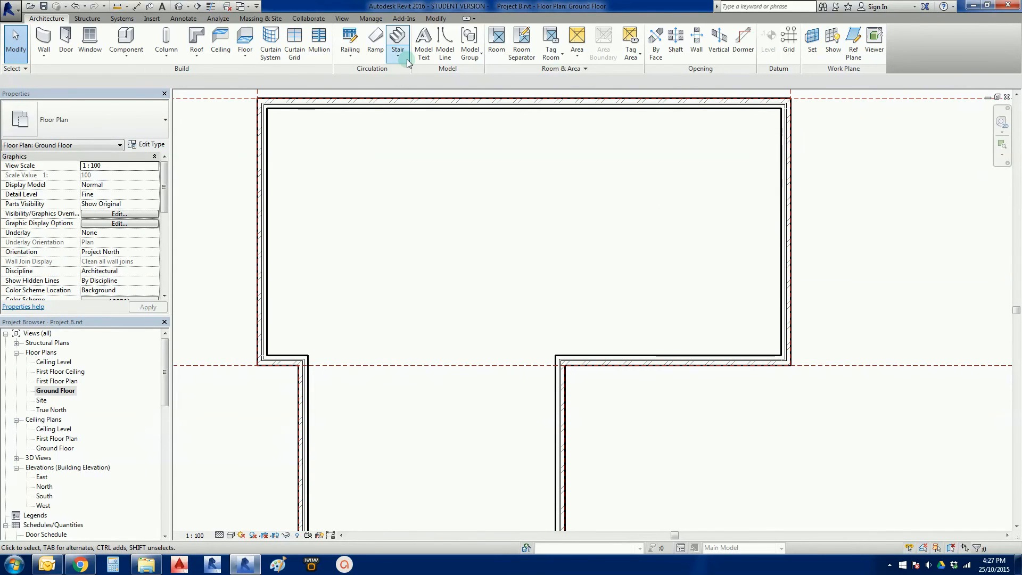
left_click(397, 40)
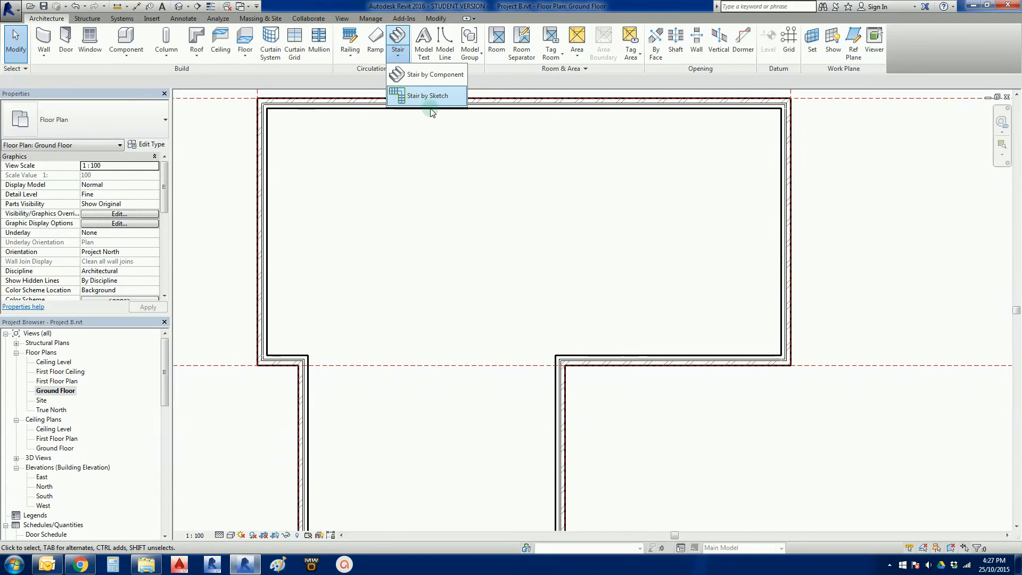
left_click(426, 96)
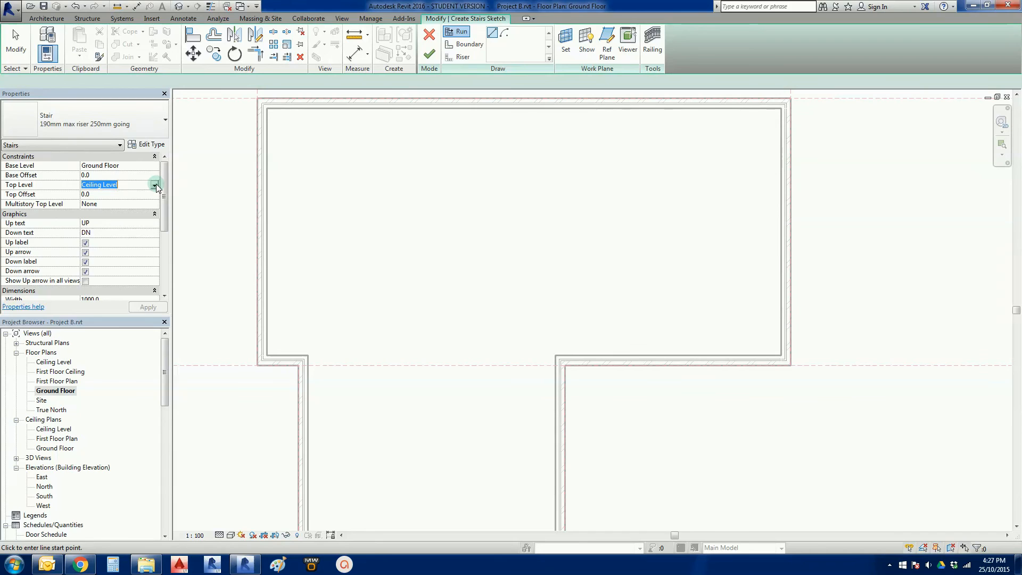
left_click(155, 185)
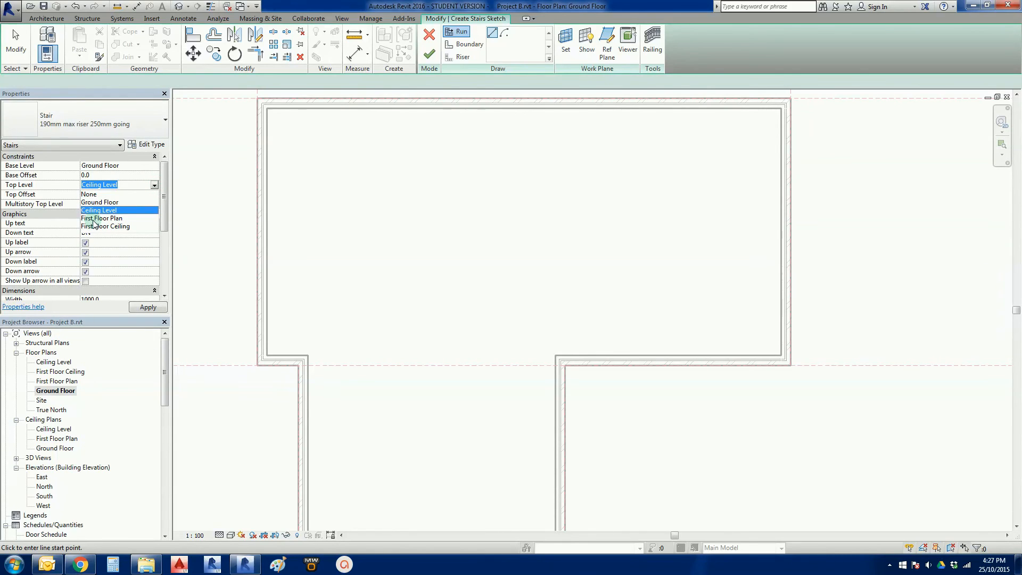
left_click(102, 219)
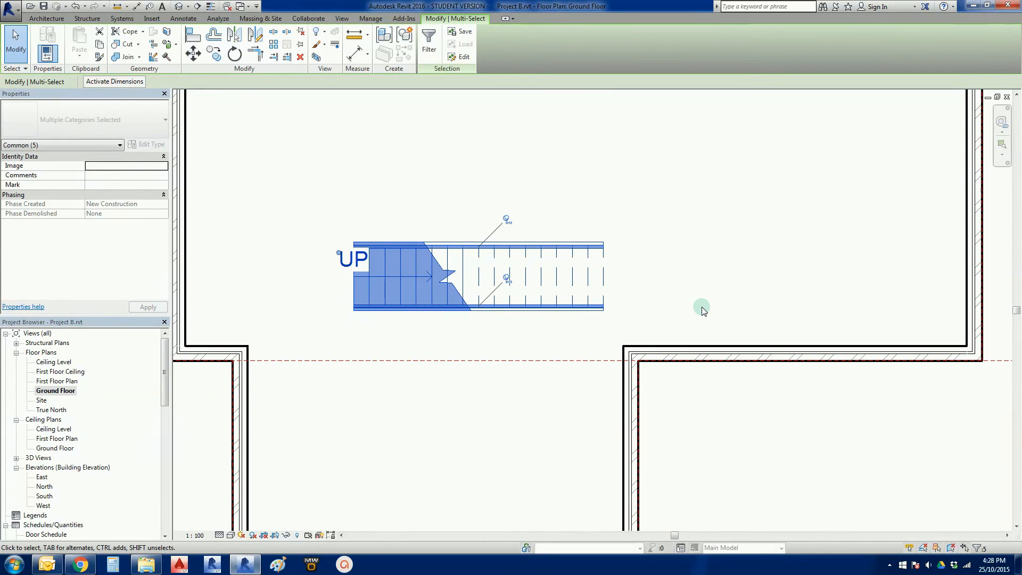
mouse_move(694, 301)
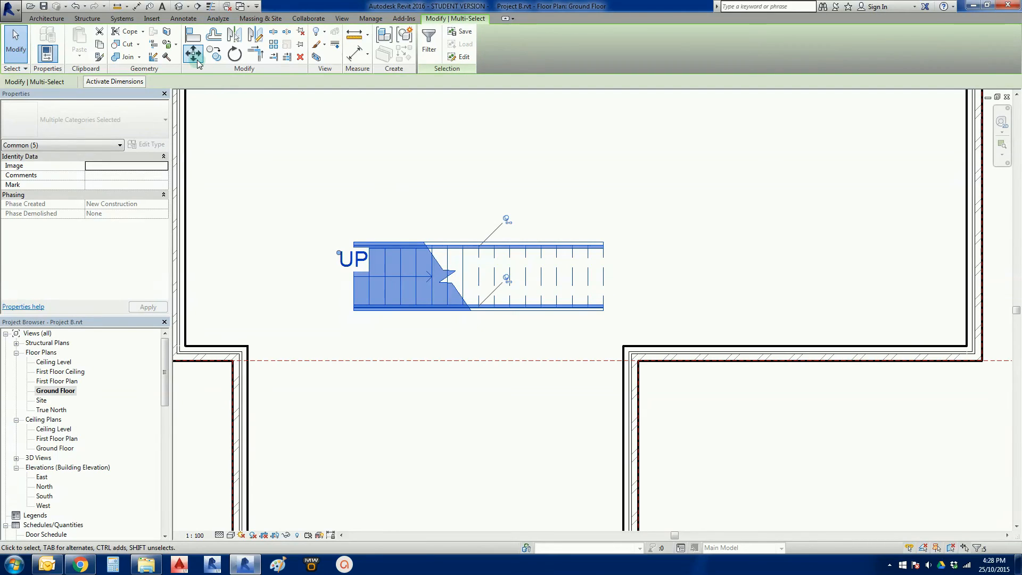
mouse_move(193, 53)
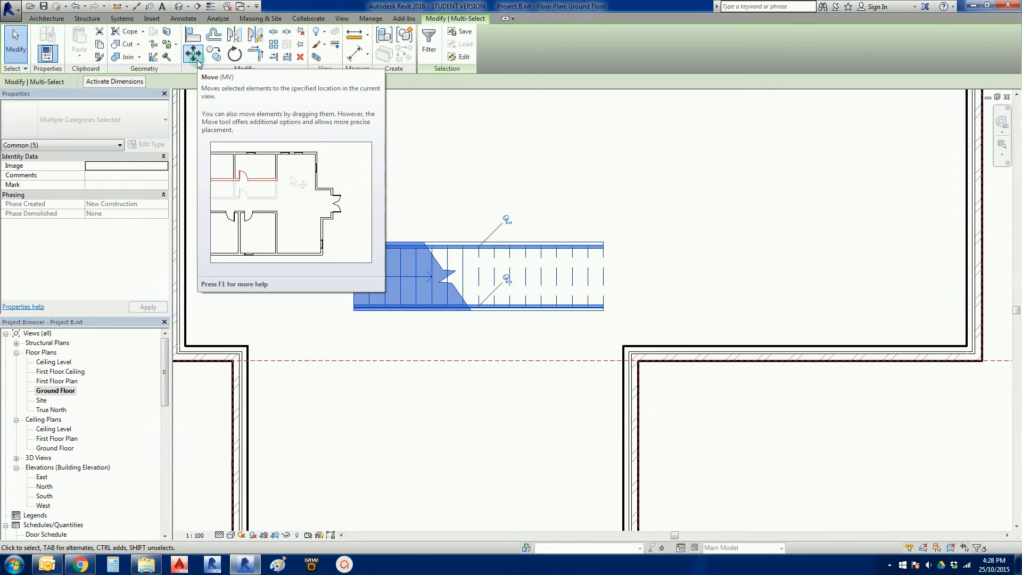
mouse_move(264, 202)
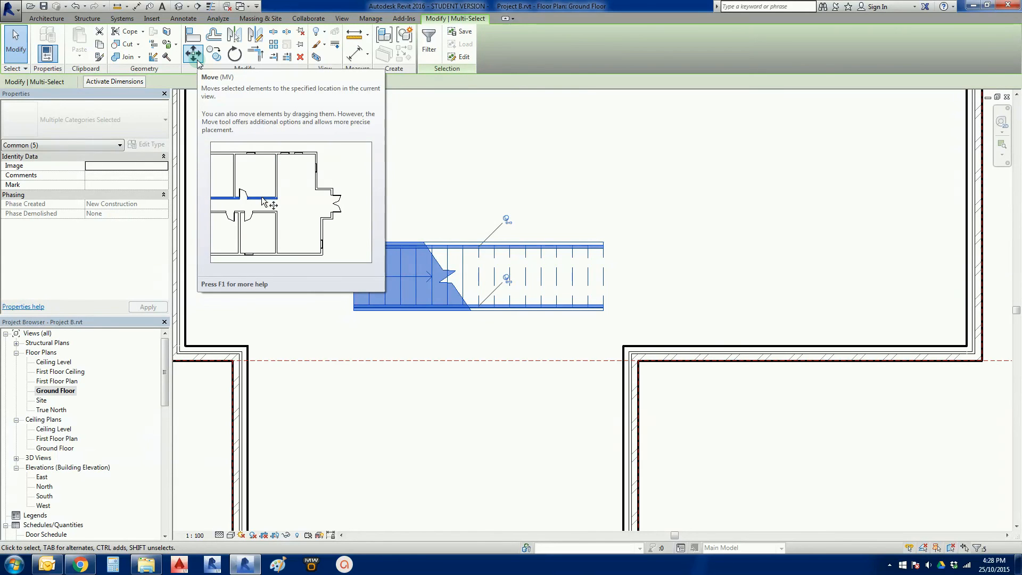
Step: Move the selected straight stair to sit inside the building near its lower wall
left_click(194, 53)
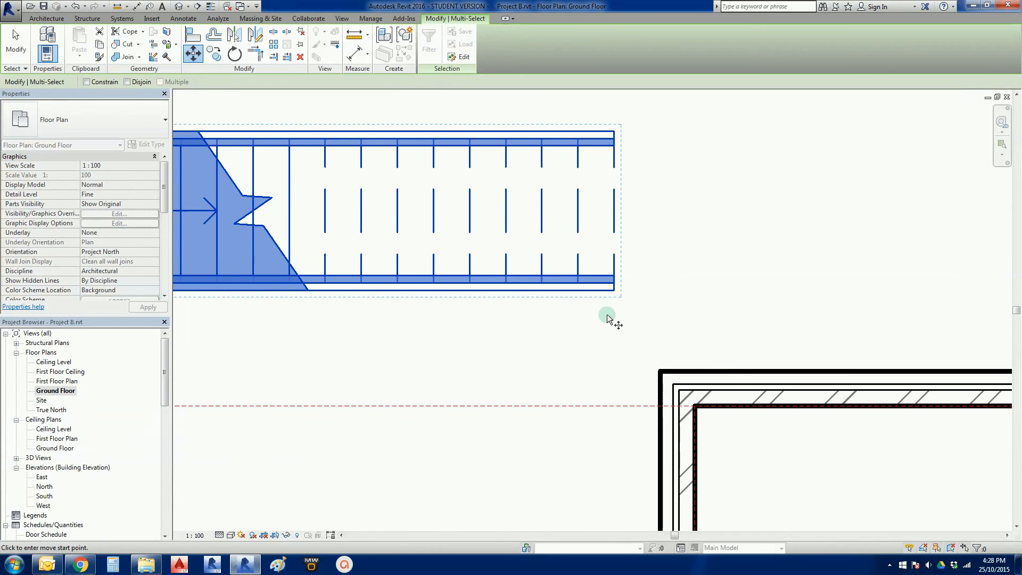
left_click(614, 291)
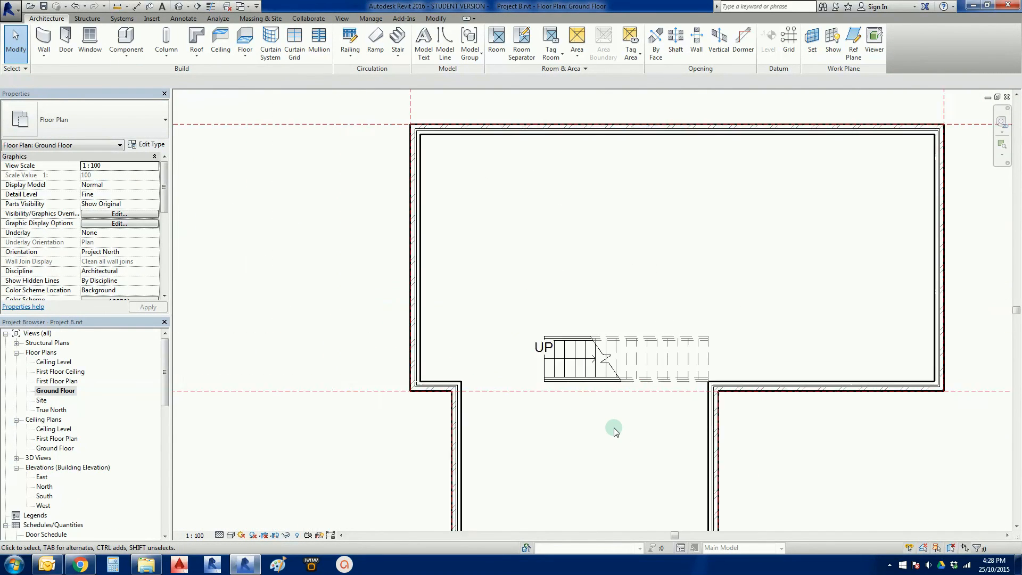
scroll("down", 3)
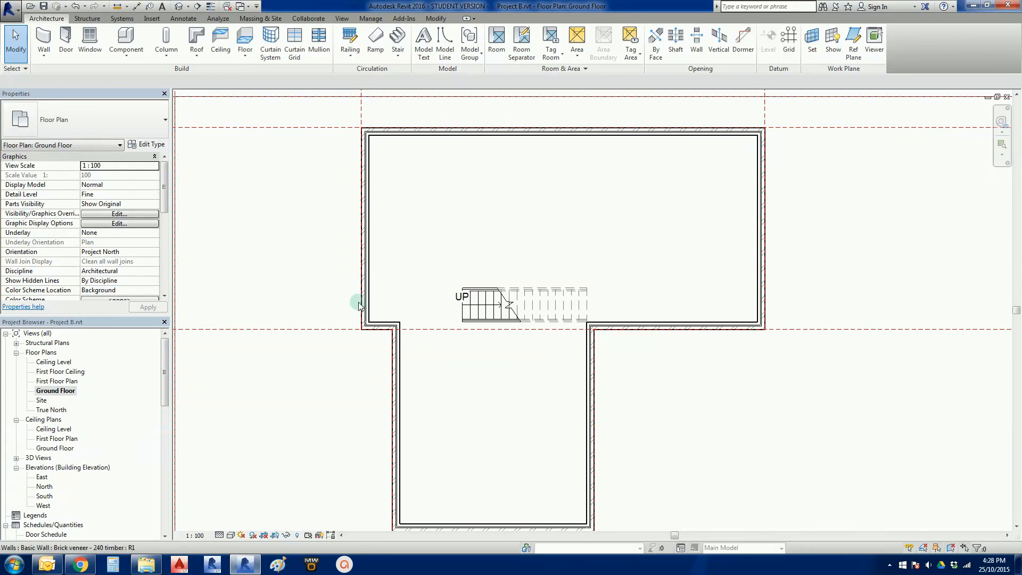
left_click(502, 304)
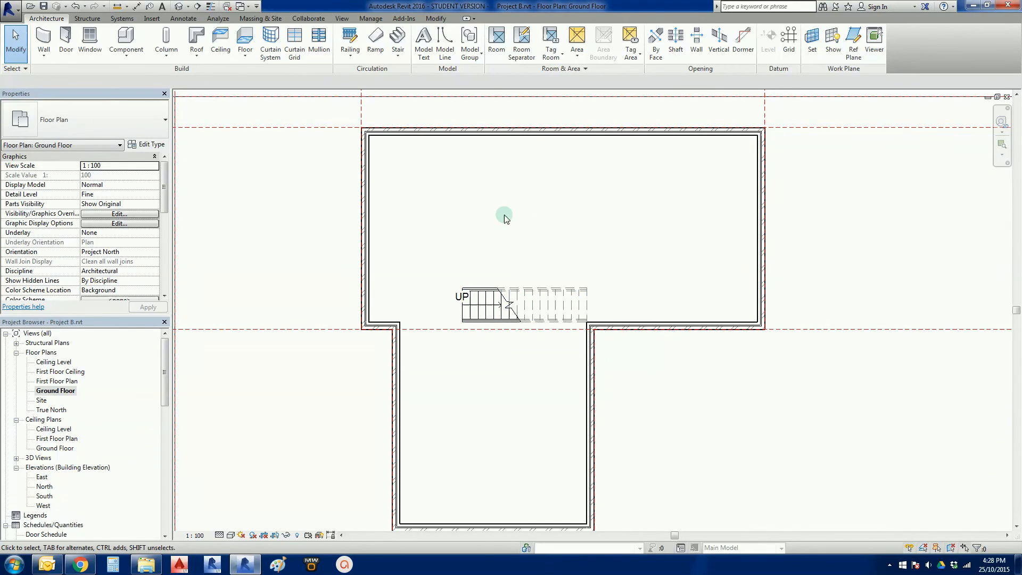
mouse_move(611, 236)
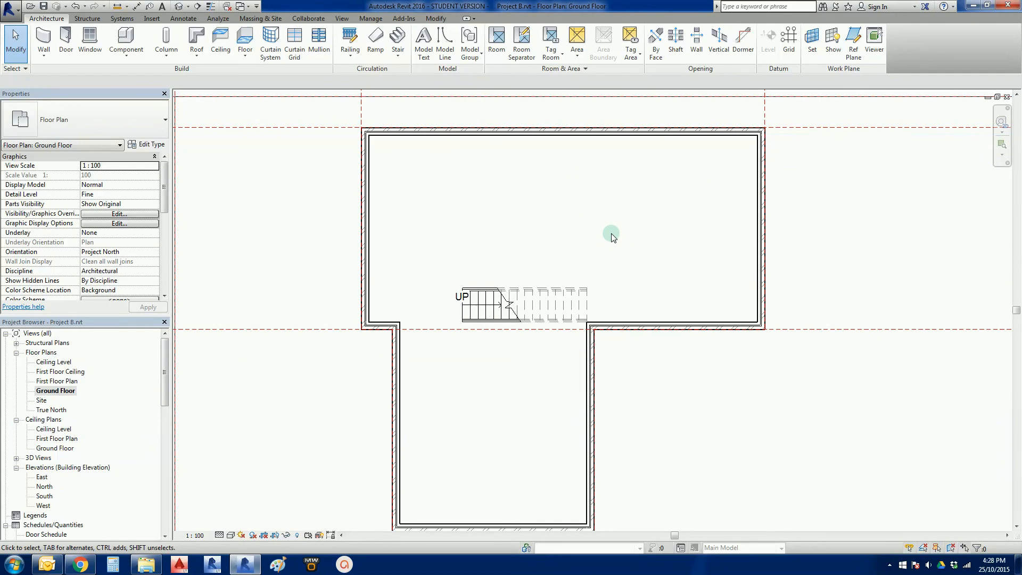
mouse_move(619, 241)
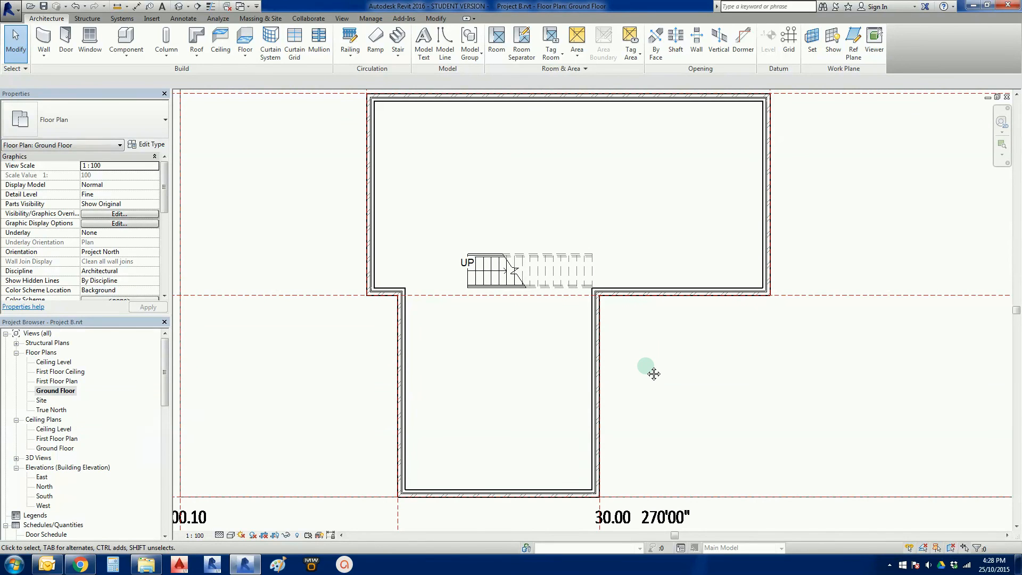
mouse_move(468, 404)
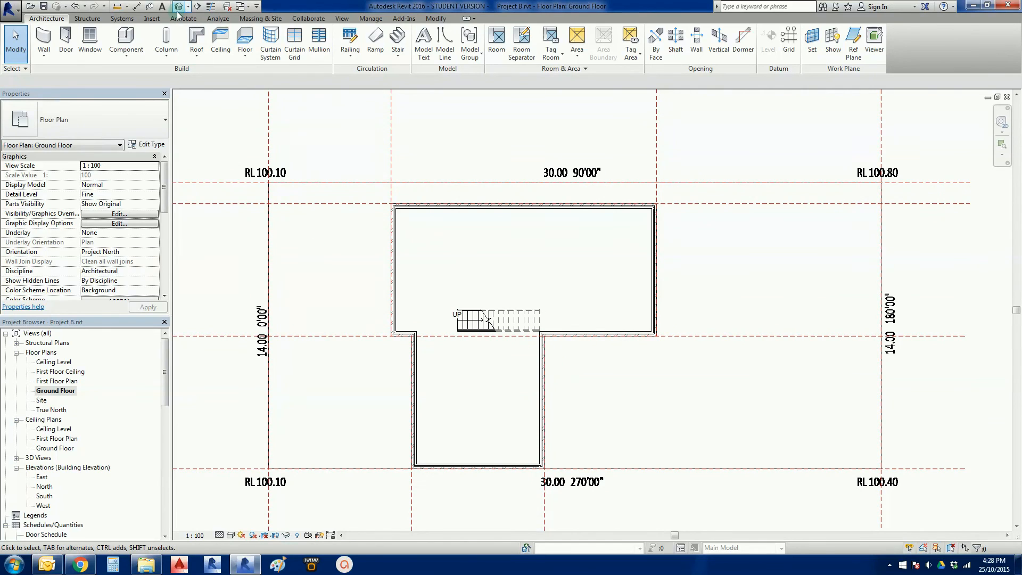
left_click(178, 6)
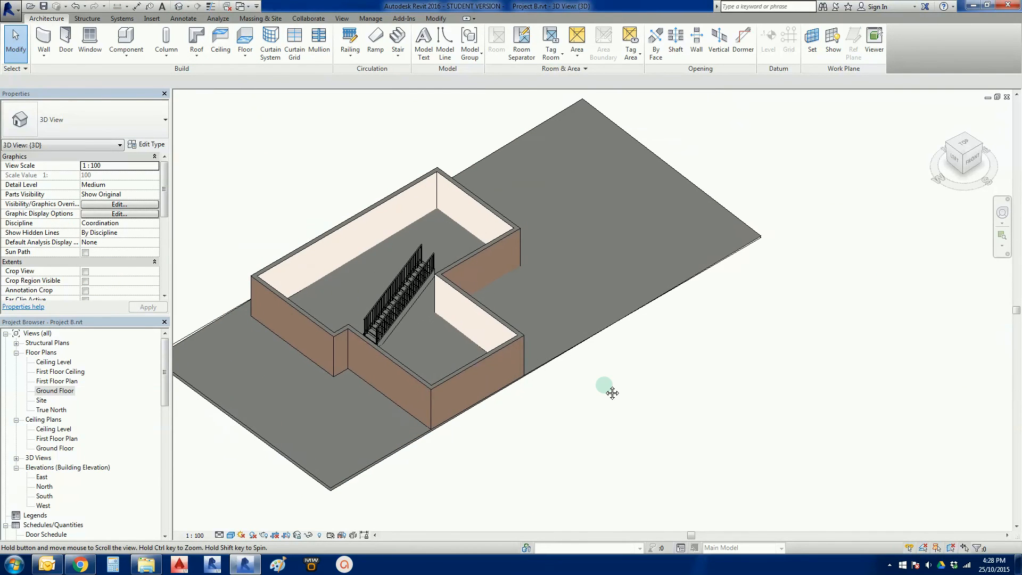
left_click_drag(609, 387, 438, 353)
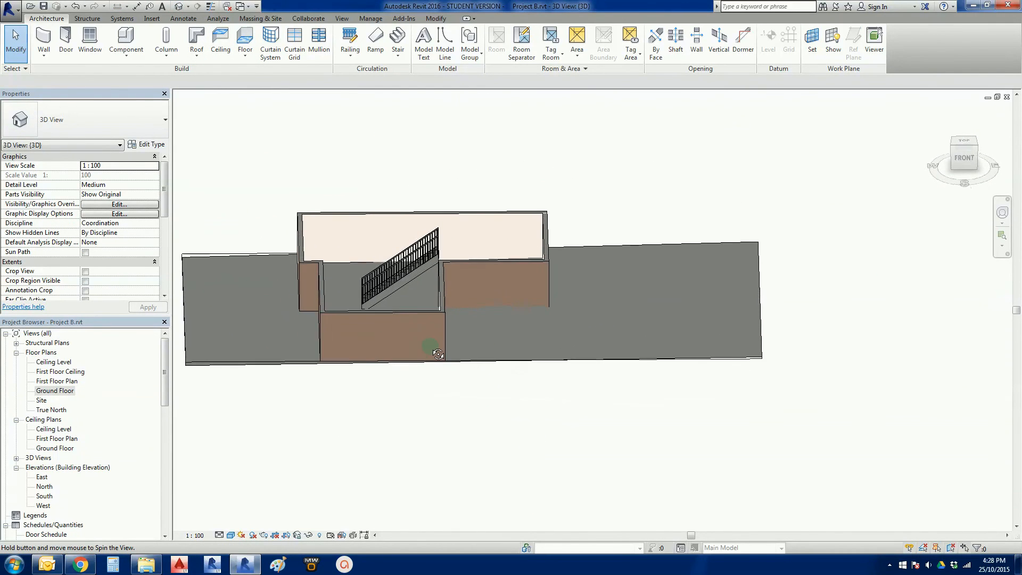
left_click_drag(439, 353, 554, 381)
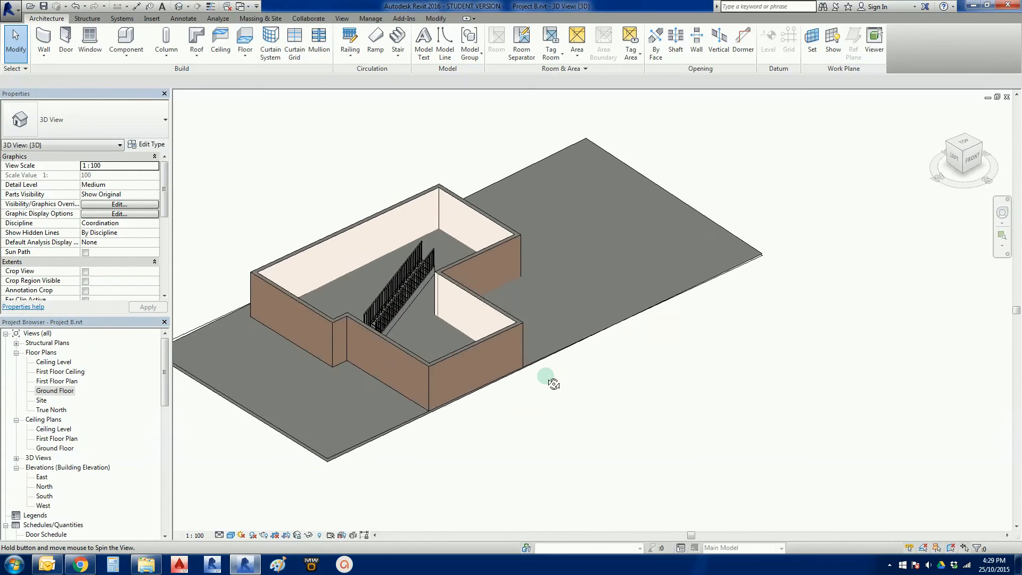
left_click_drag(554, 382, 461, 414)
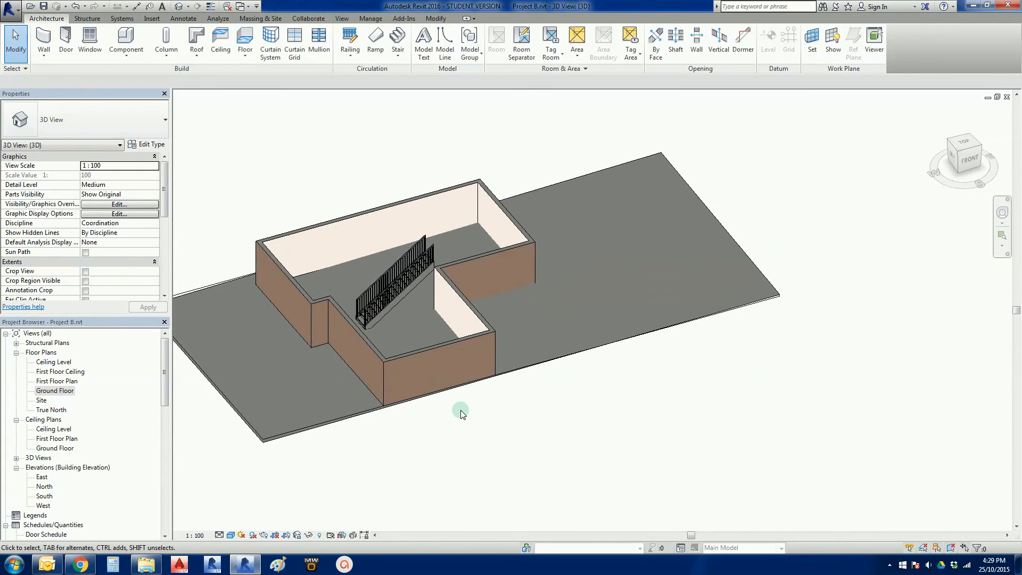
double_click(55, 391)
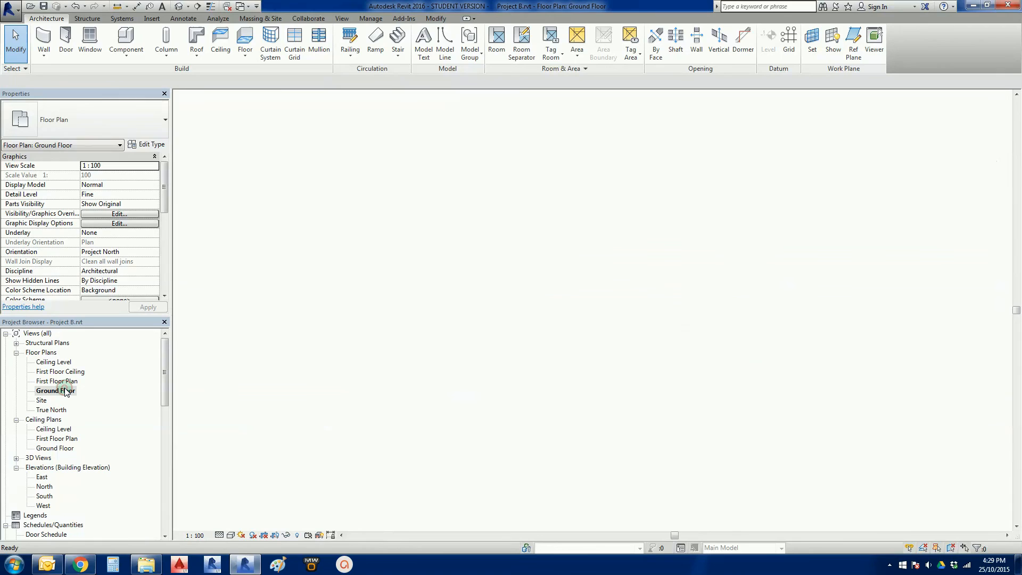
double_click(56, 390)
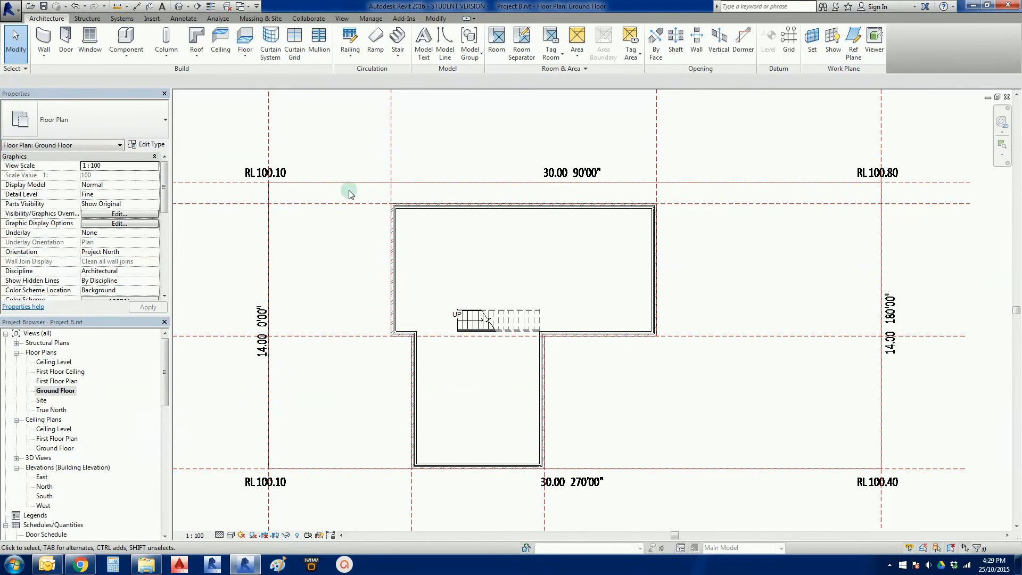